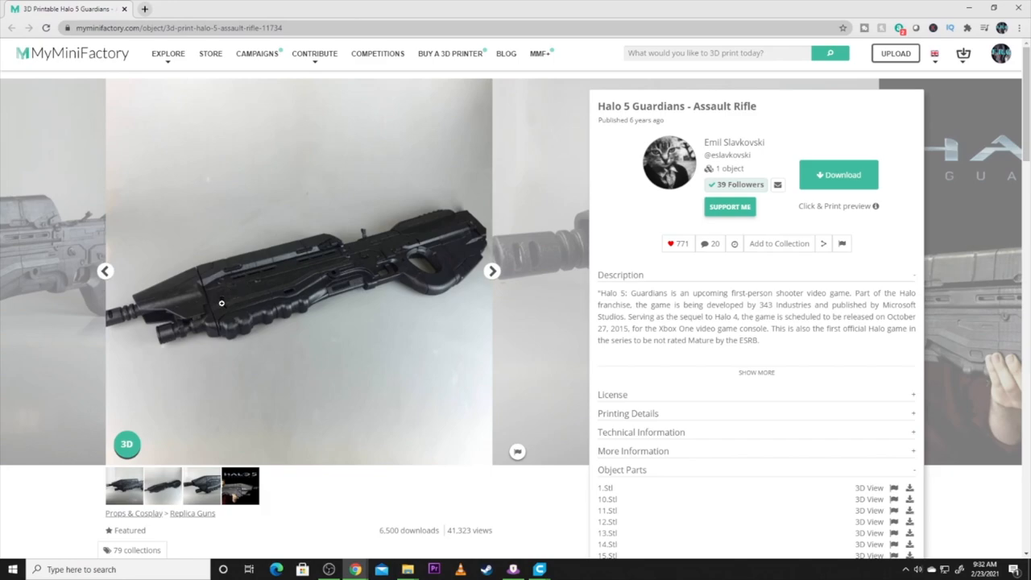
mouse_move(198, 329)
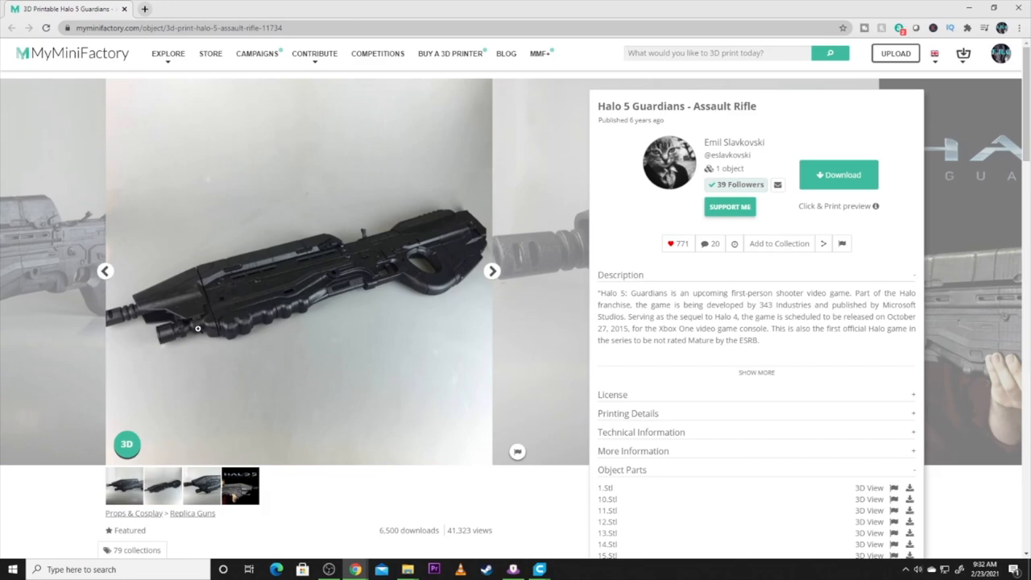
mouse_move(210, 508)
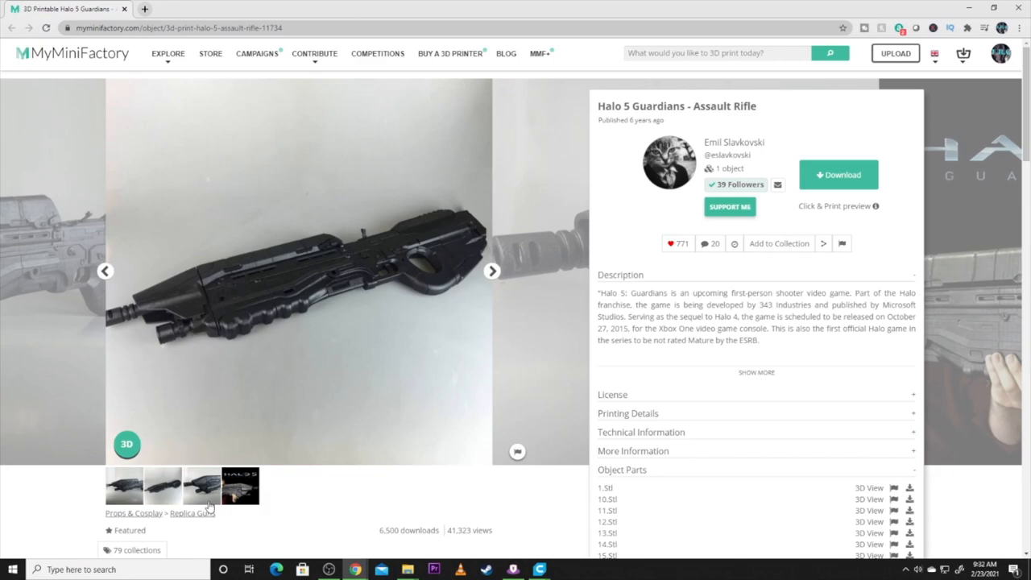
Advance the gallery to the next photo showing the rifle's front end
left_click(492, 270)
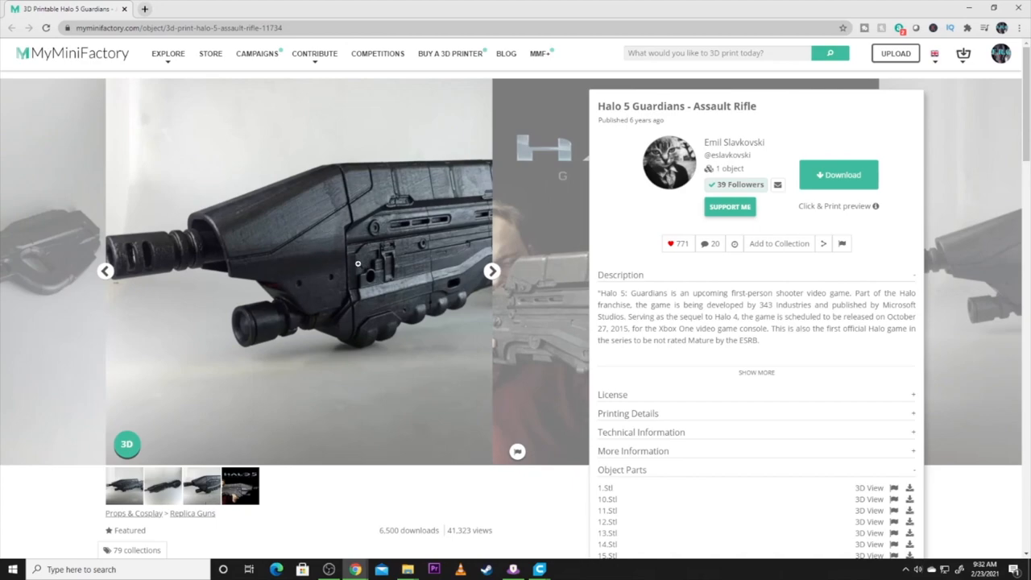
mouse_move(213, 274)
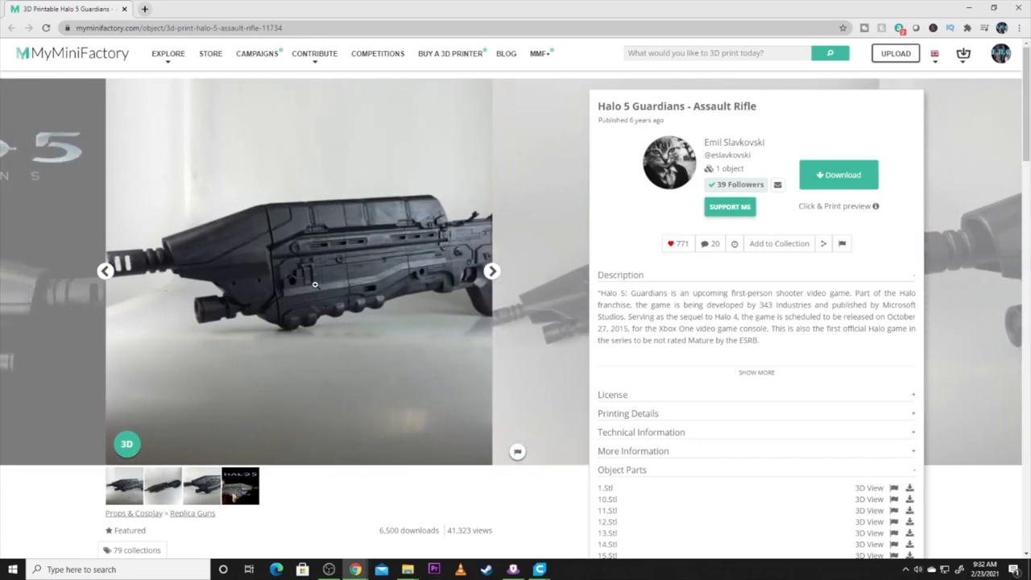
mouse_move(472, 268)
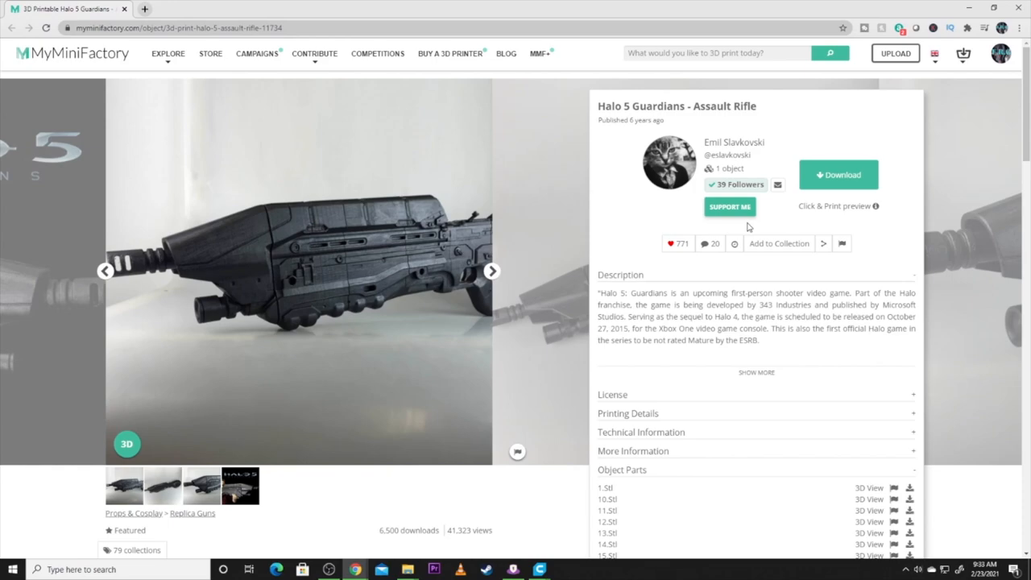
mouse_move(845, 5)
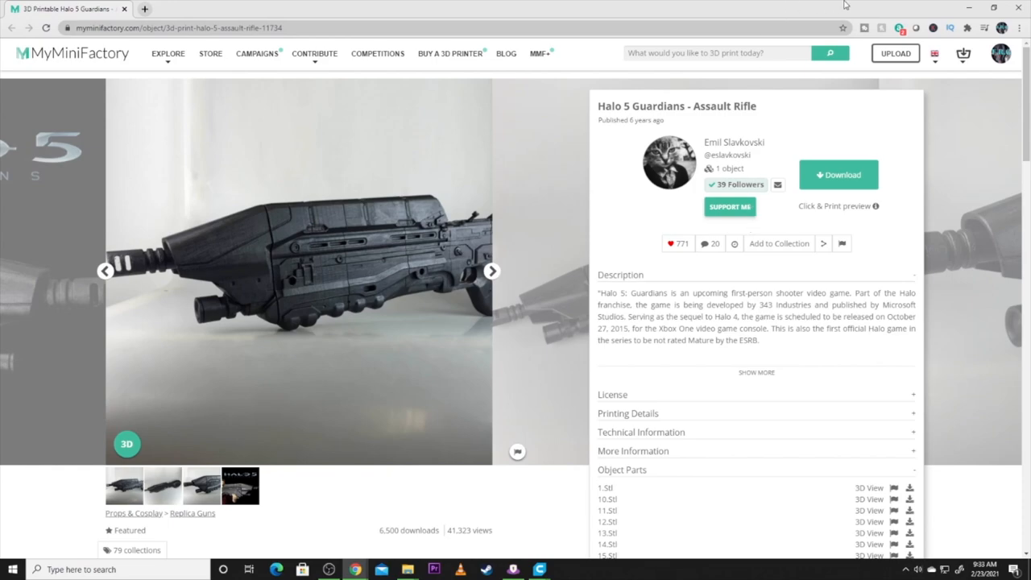
Scroll the model page to bring the Object Parts list of STL files into view
scroll("down", 3)
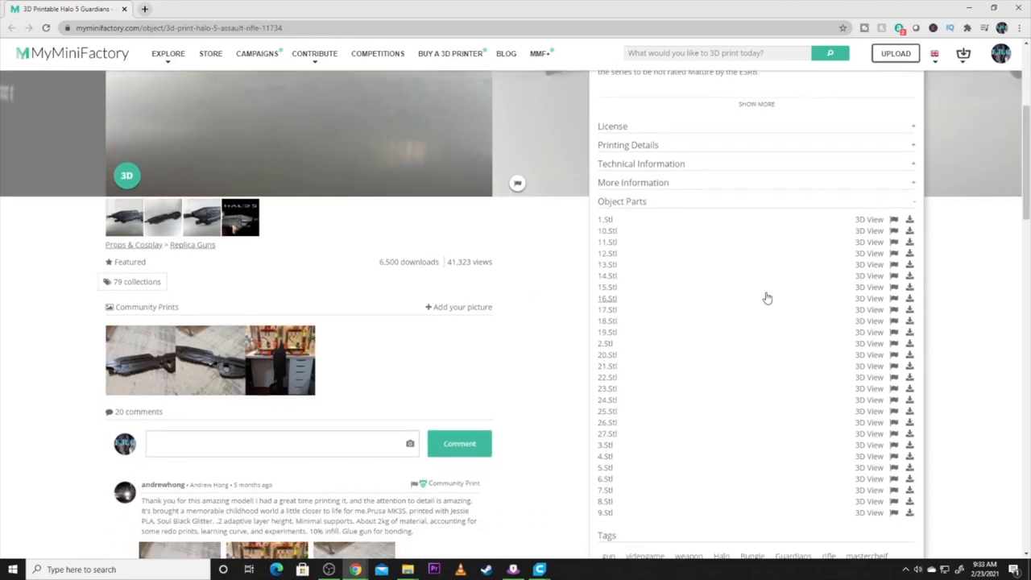
mouse_move(633, 518)
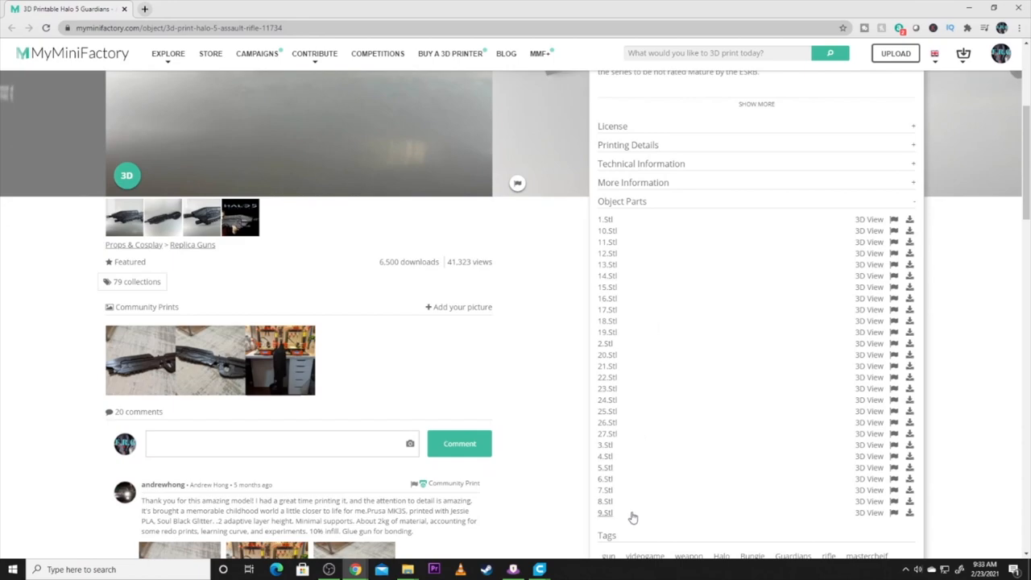
mouse_move(575, 399)
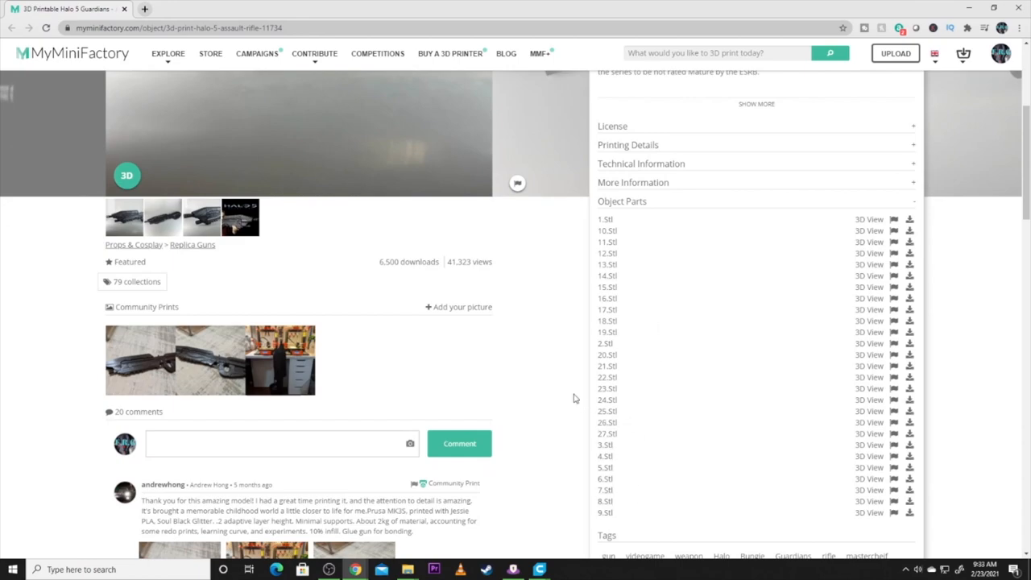
scroll("up", 3)
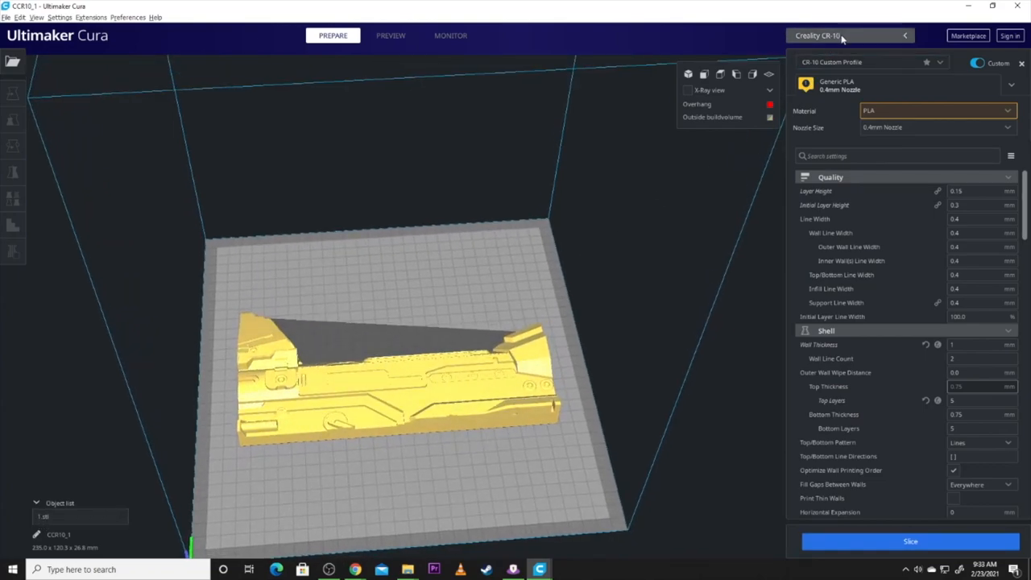
Make the Creality Ender-3 the active printer and orbit to inspect 1.stl on its plate
left_click(850, 34)
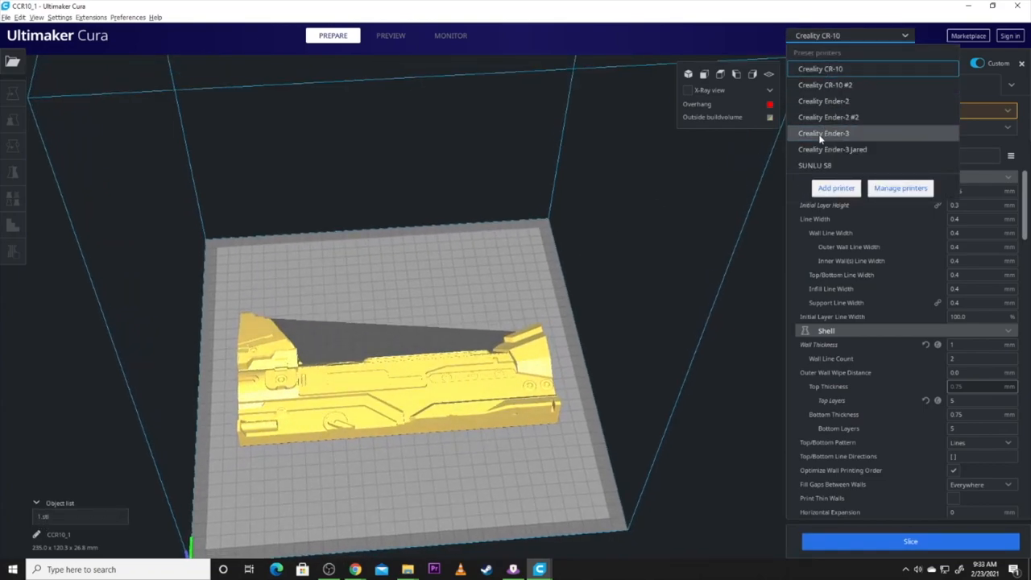
left_click(823, 133)
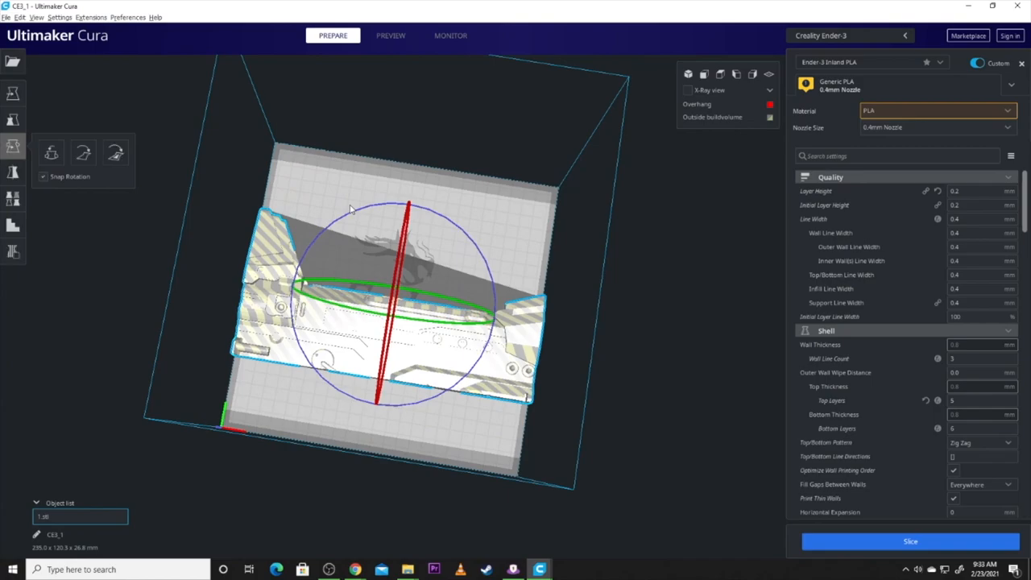
left_click_drag(351, 209, 438, 193)
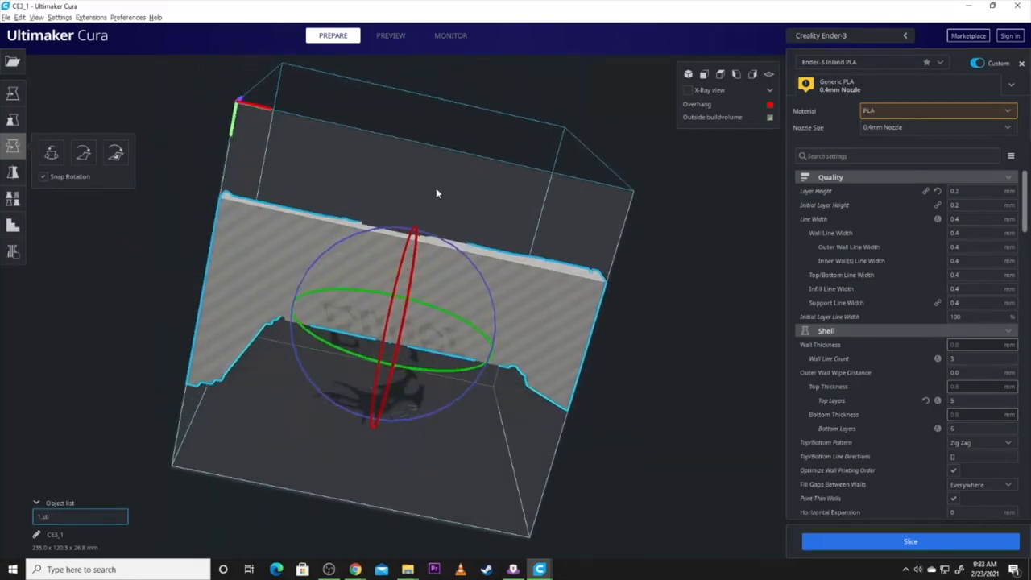
left_click_drag(438, 194, 349, 424)
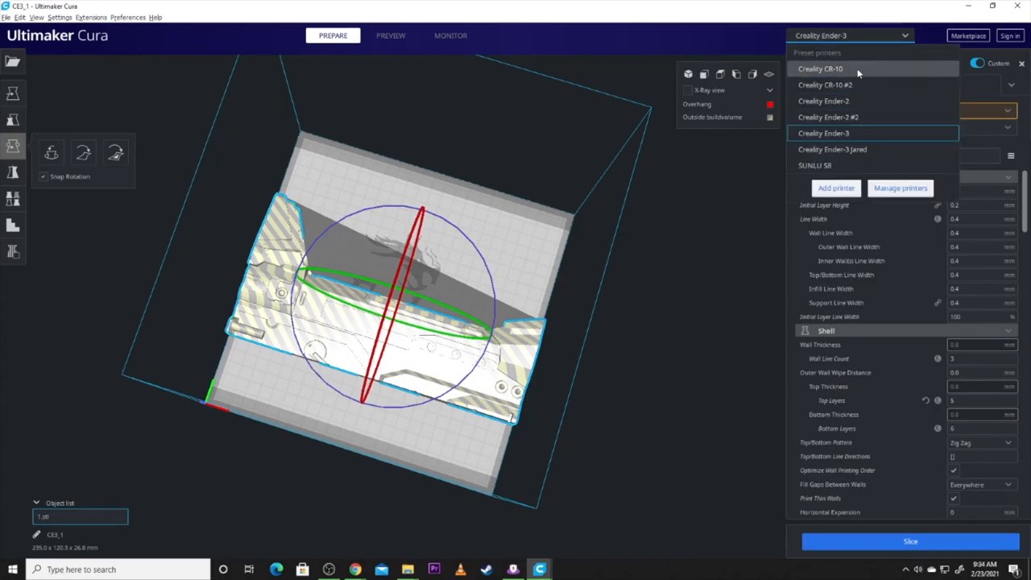
Make the Creality CR-10 the active printer again, deselect the part and orbit the plate
left_click(820, 68)
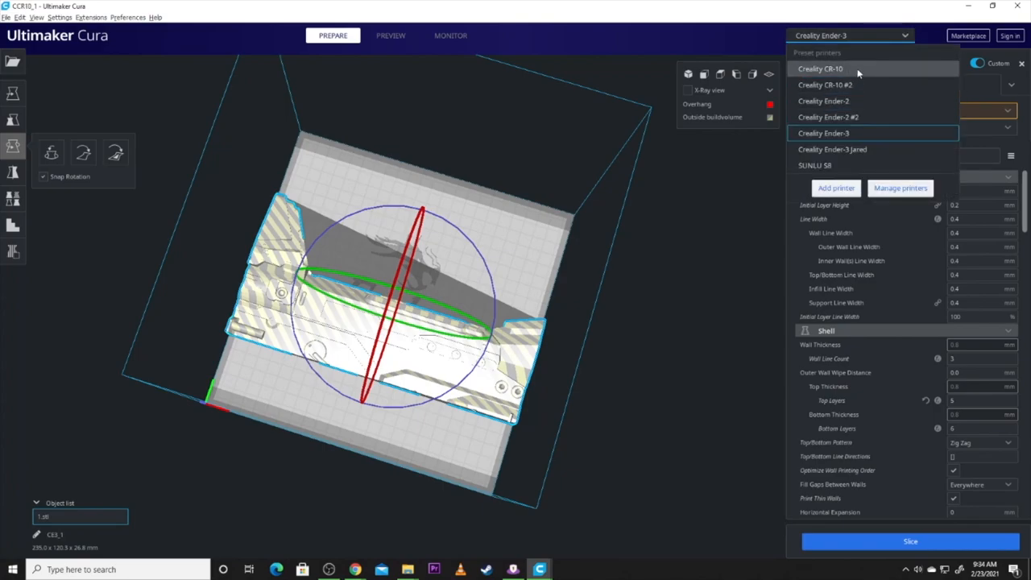
left_click(820, 69)
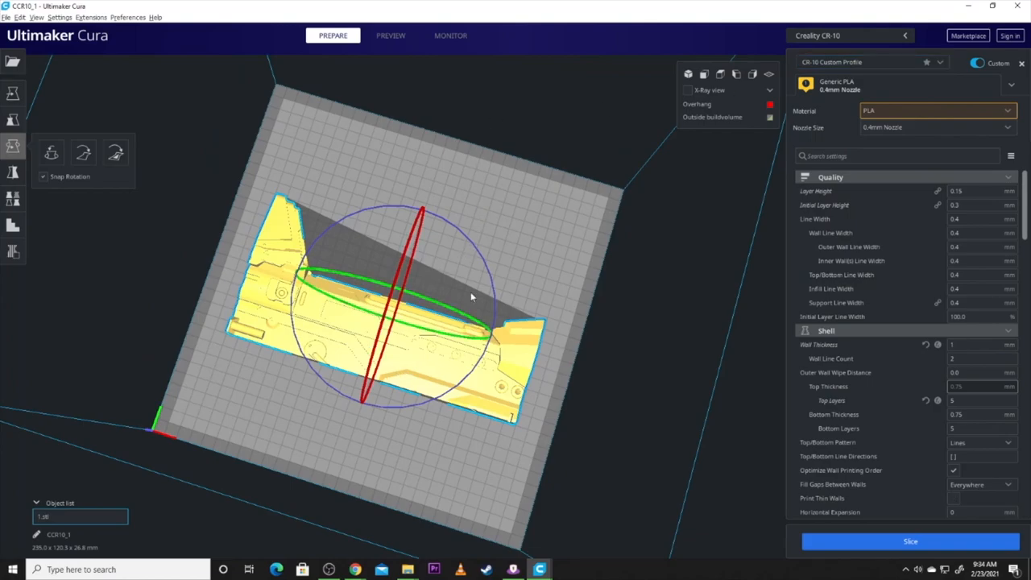
left_click(505, 191)
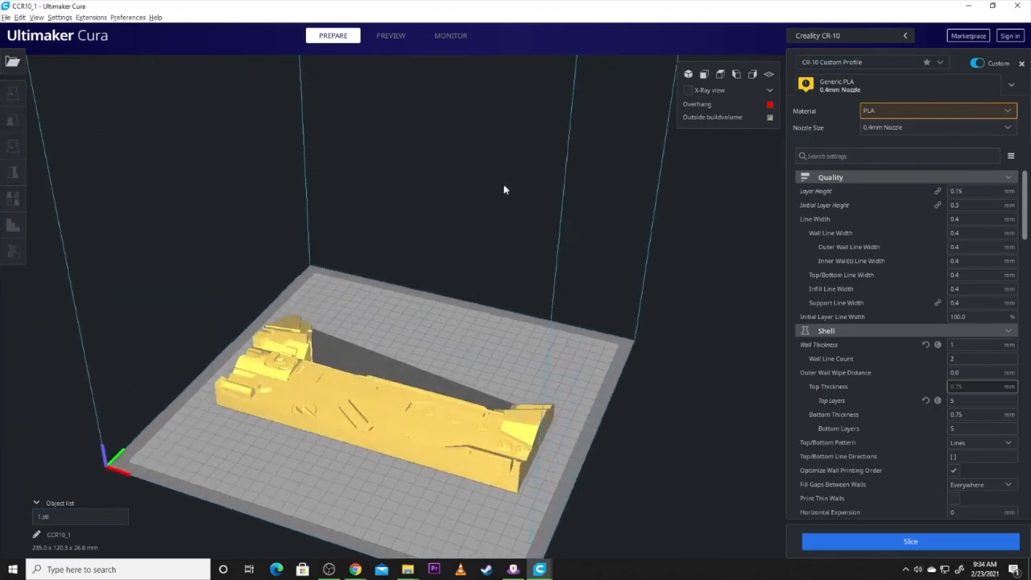
left_click_drag(505, 189, 532, 303)
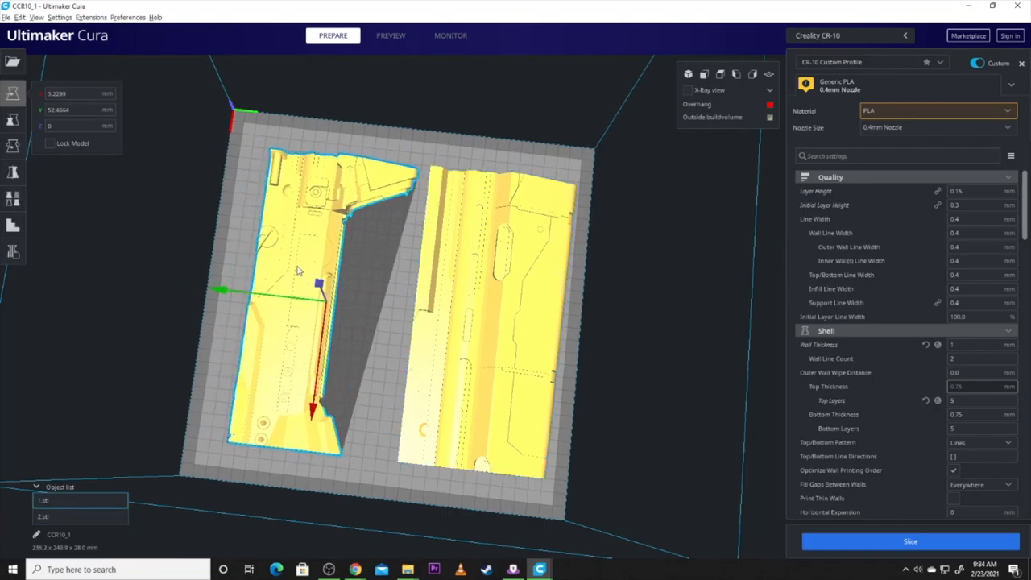
Orbit the view to check 1.stl and 2.stl sitting side by side on the CR-10 plate
left_click_drag(298, 270, 406, 365)
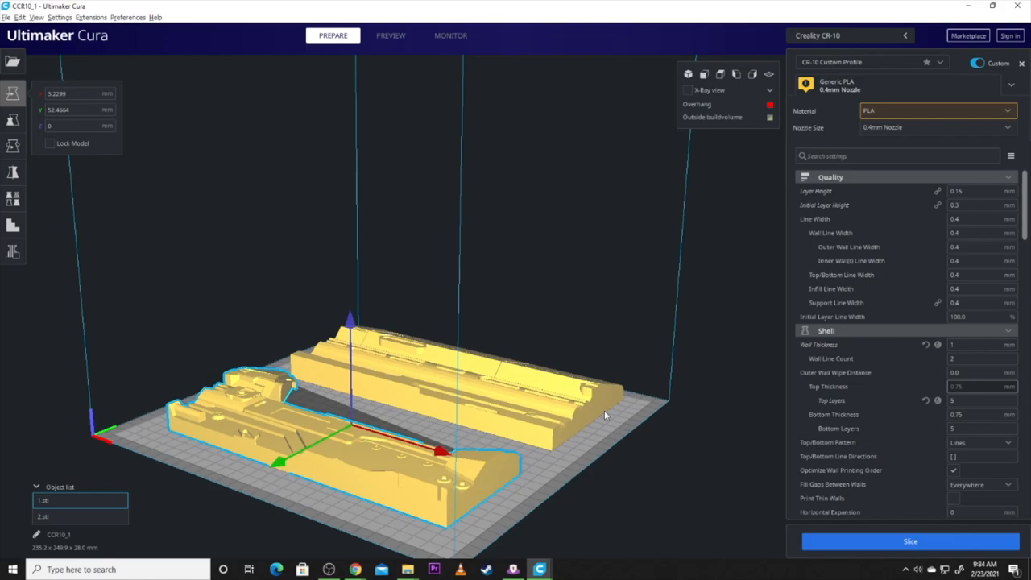
mouse_move(596, 385)
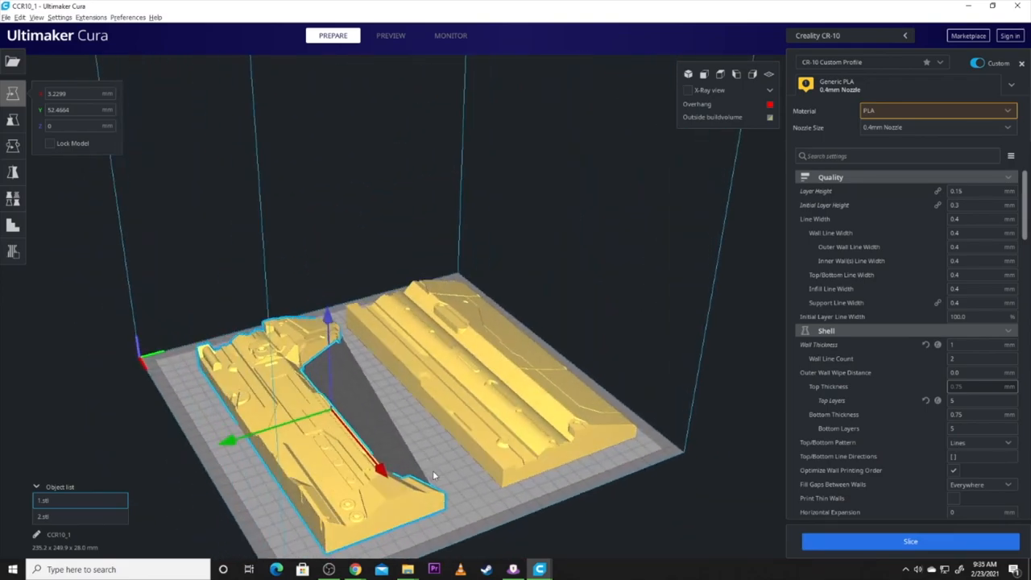
left_click_drag(435, 476, 512, 487)
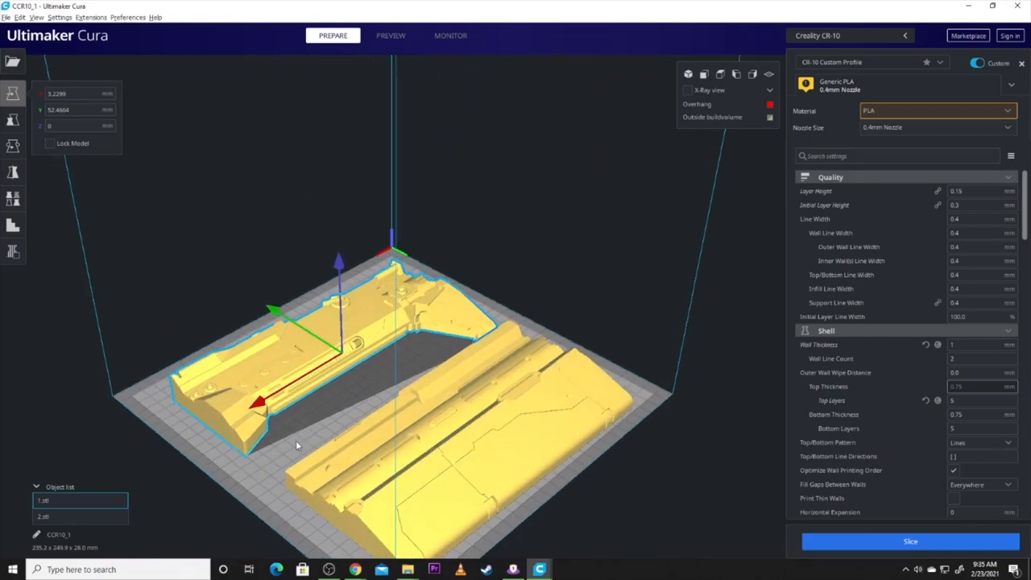
Launch Meshmixer from the start menu, decline the crash restore and import 1.stl
left_click(12, 570)
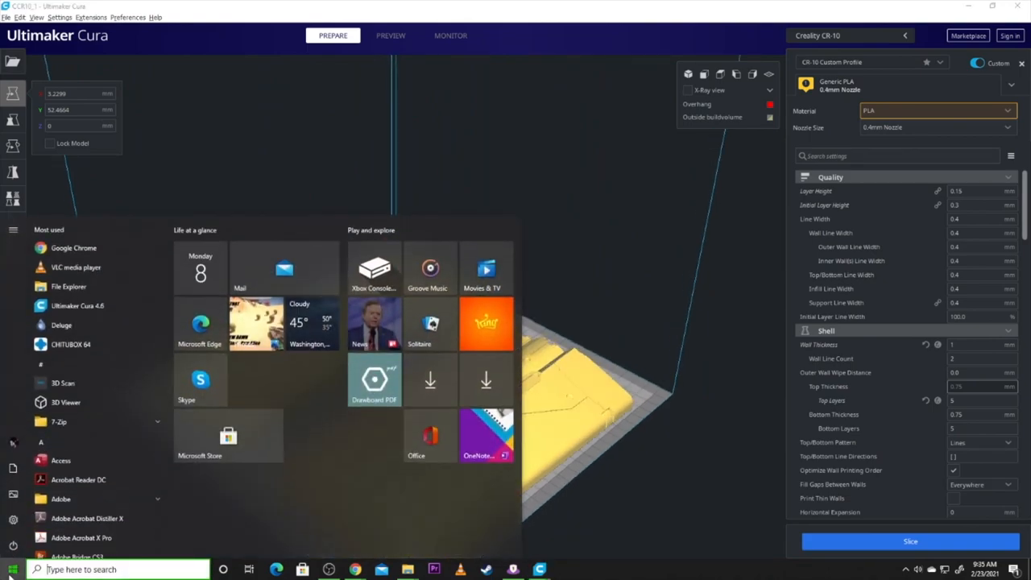
type("meshmi")
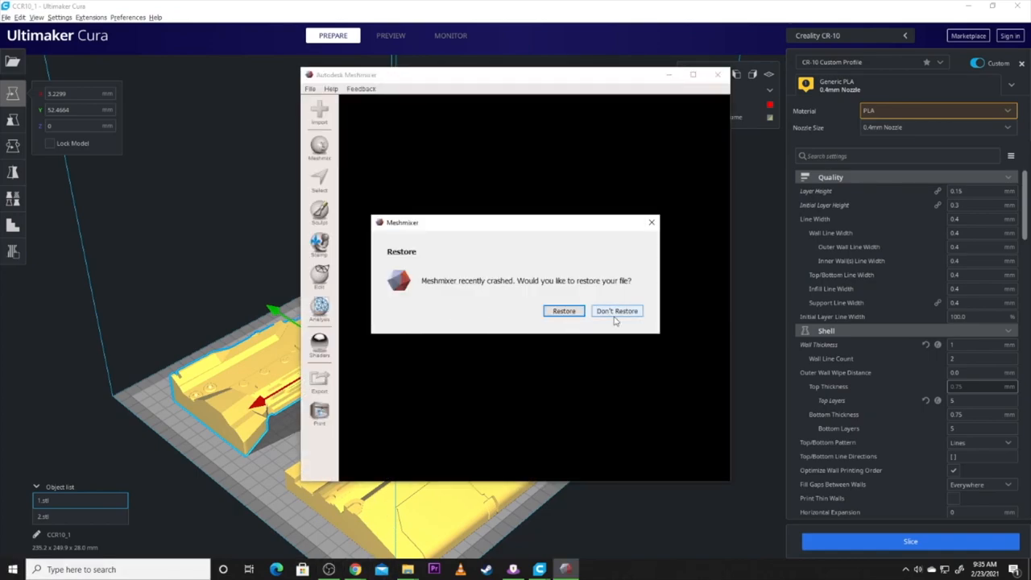
left_click(617, 311)
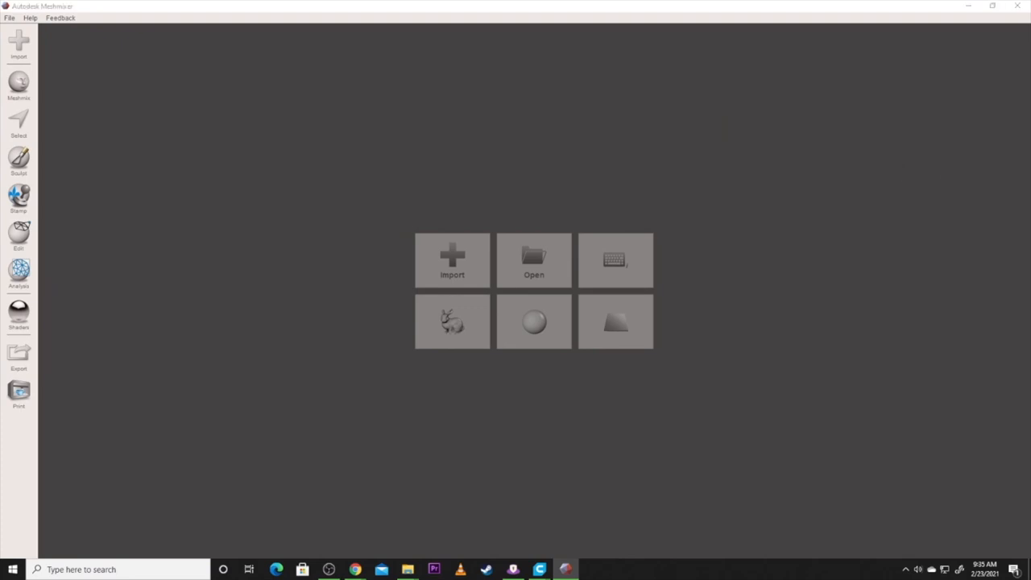
left_click(534, 259)
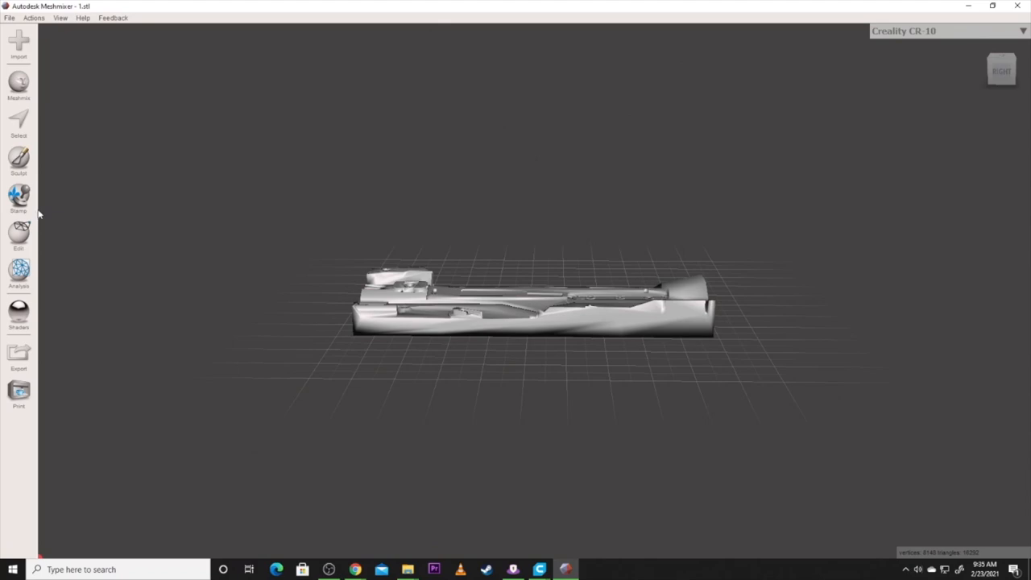
Apply a Plane Cut across the middle of 1.stl with Slice (Keep Both)
left_click(18, 236)
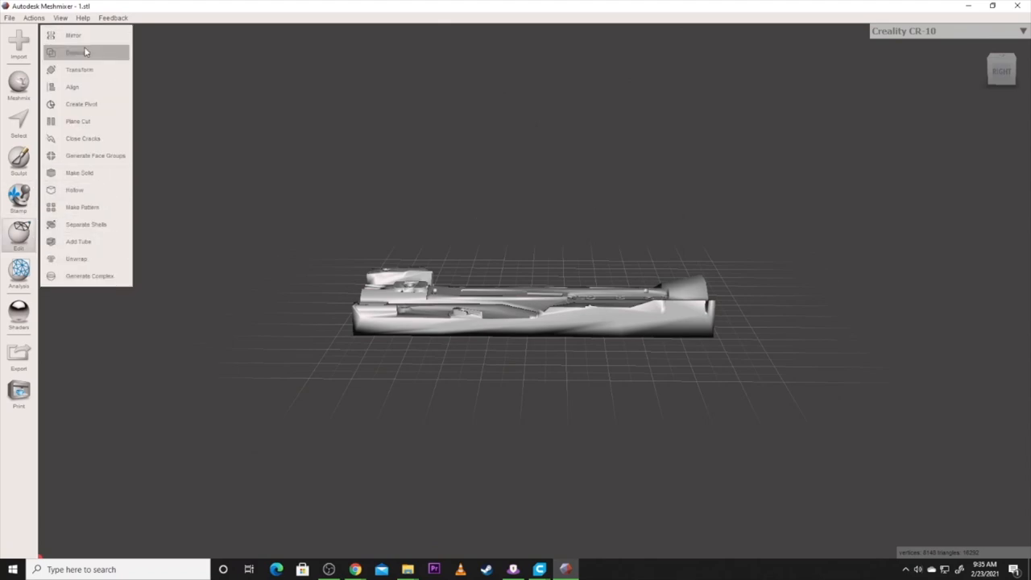
mouse_move(78, 120)
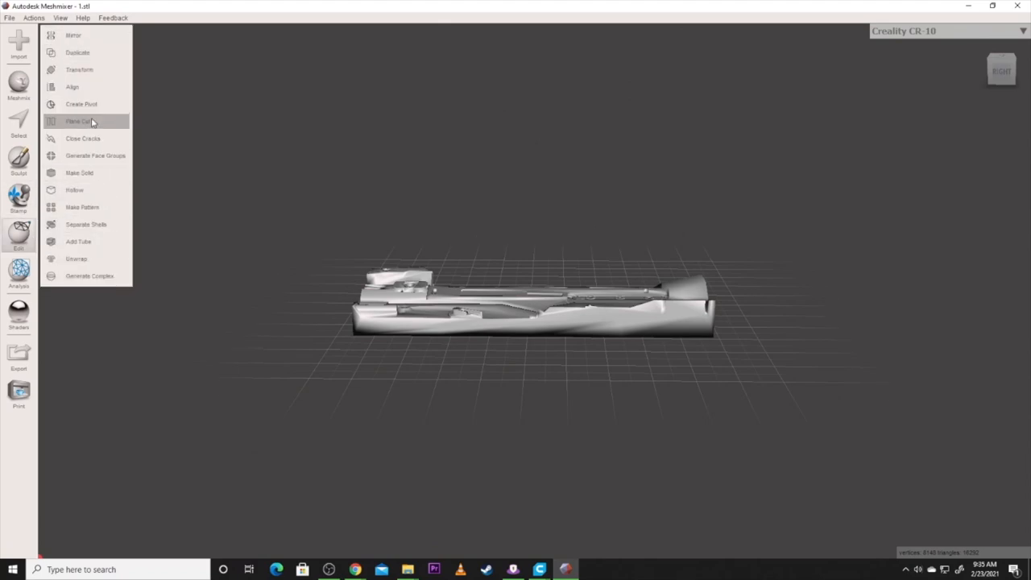
left_click(78, 121)
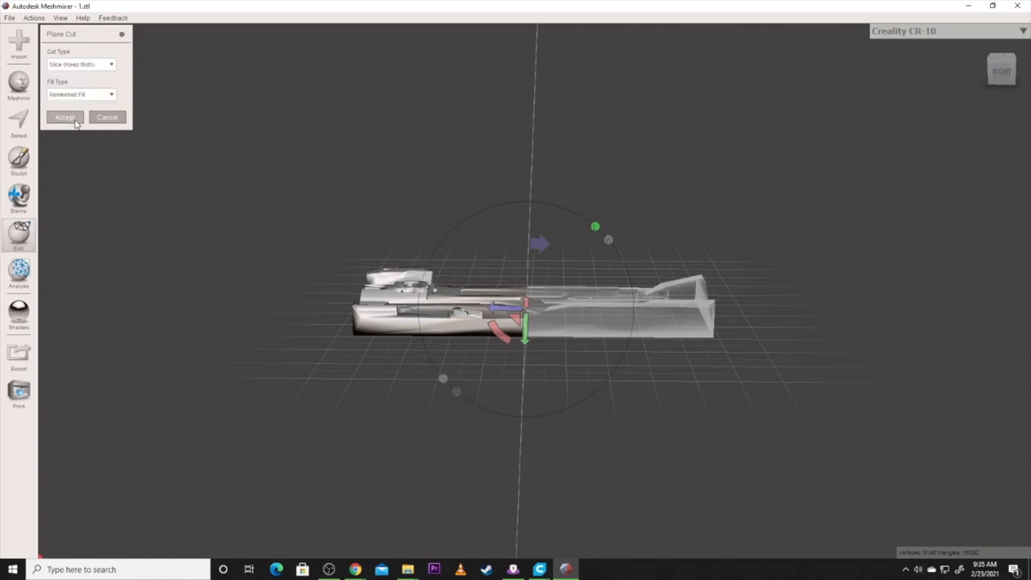
left_click(65, 117)
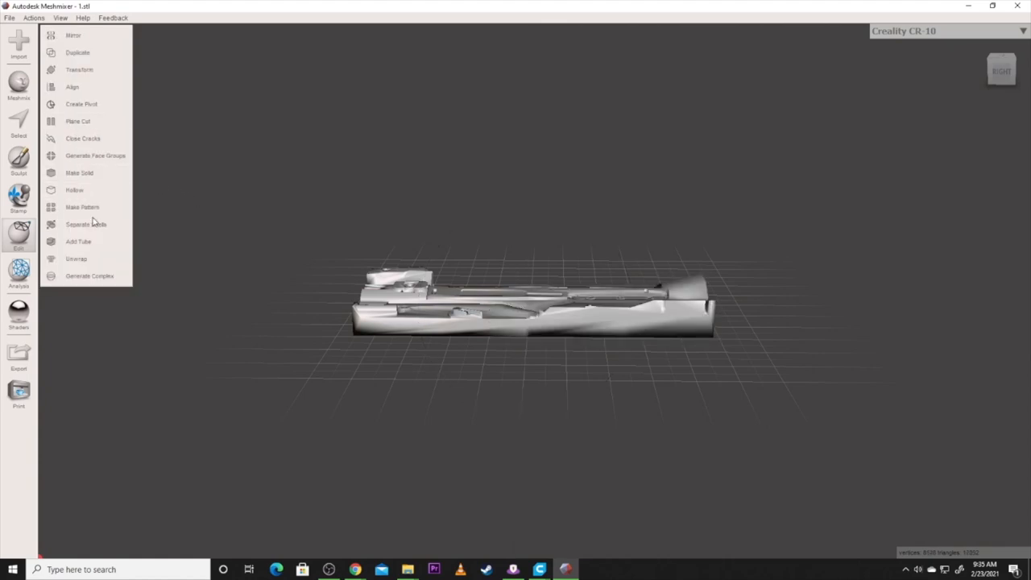
Separate the cut part into shell 1 and shell 2 and check them in the Object Browser
left_click(85, 224)
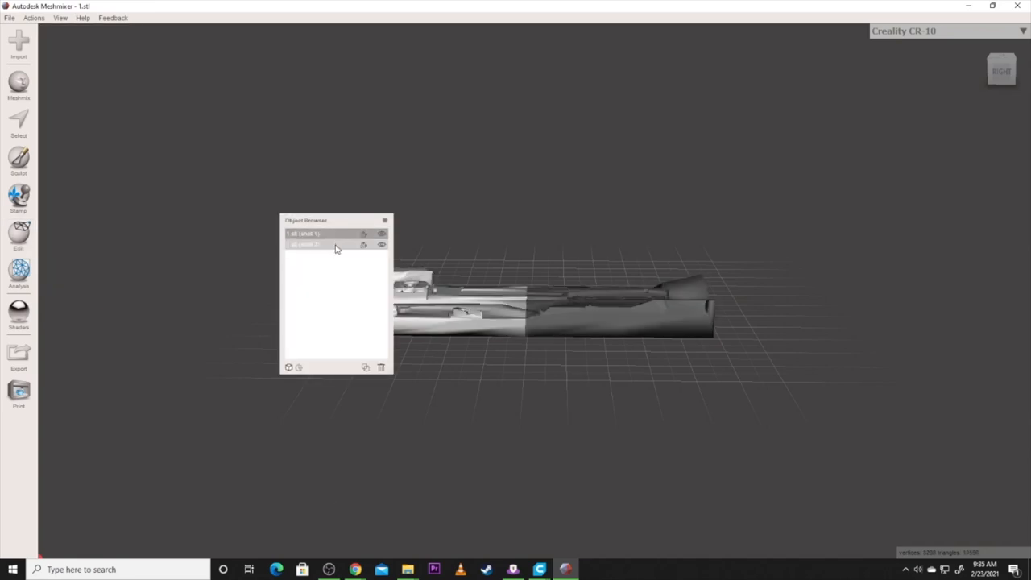
left_click(330, 244)
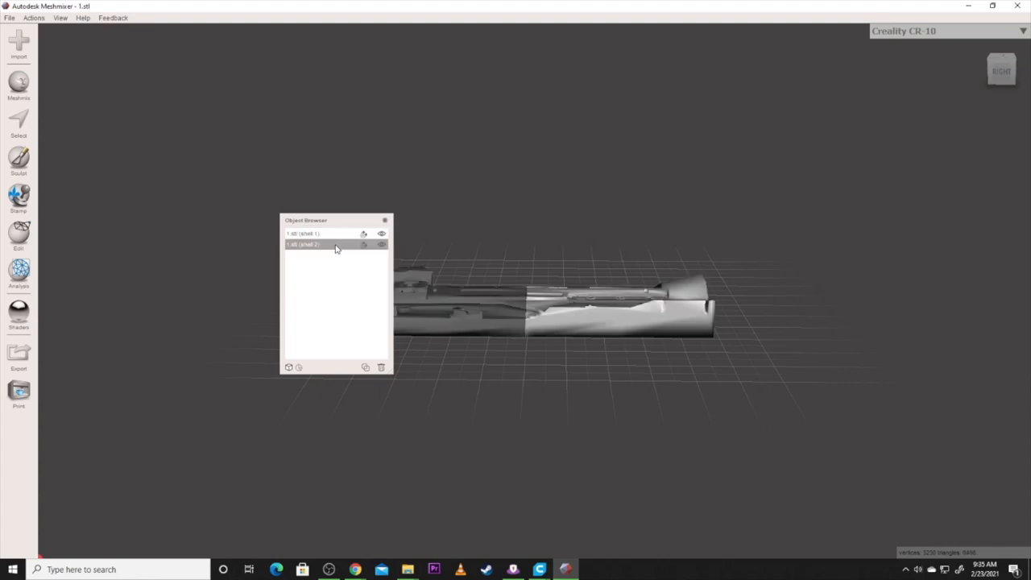
left_click(18, 233)
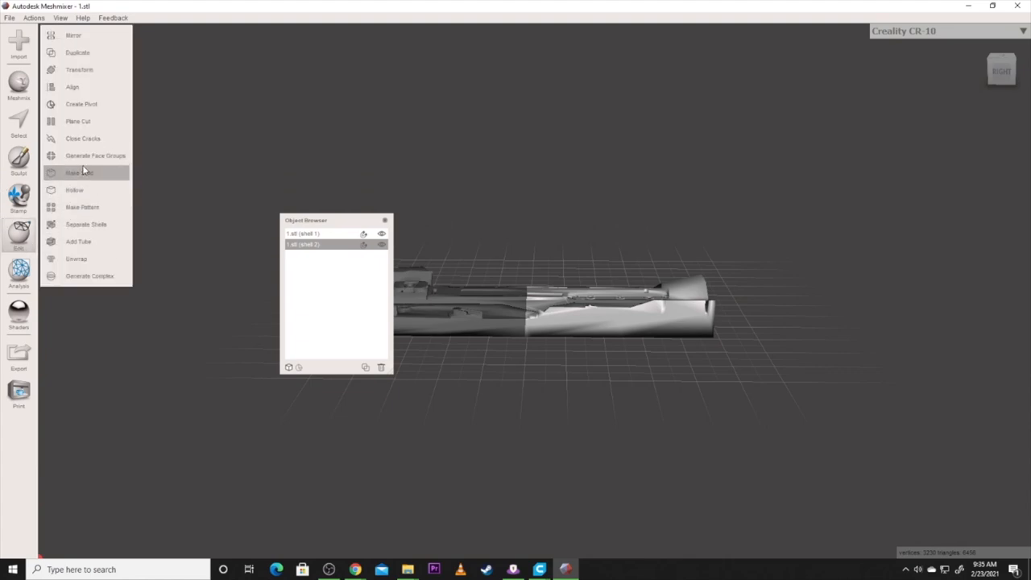
mouse_move(86, 224)
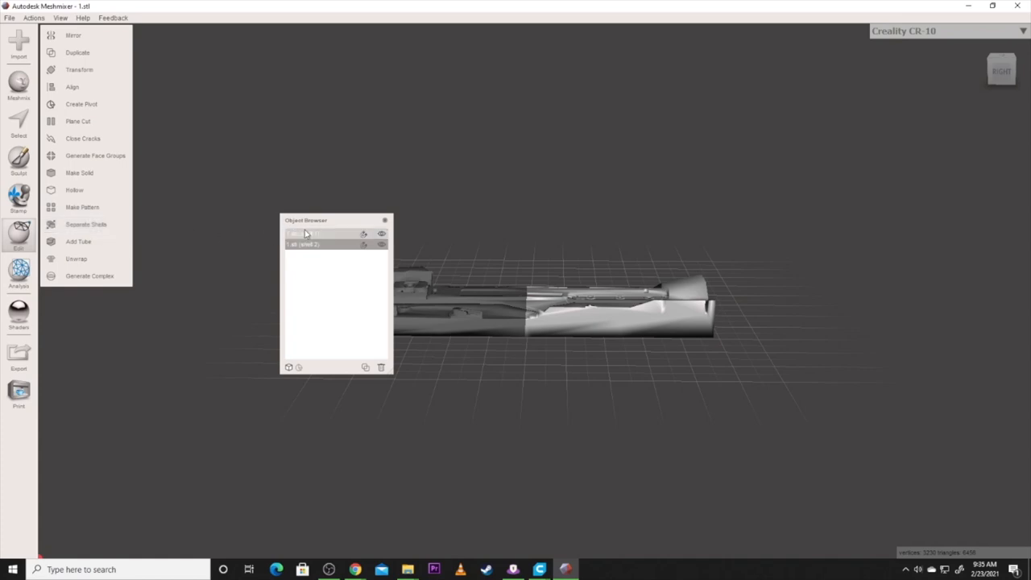
left_click(304, 245)
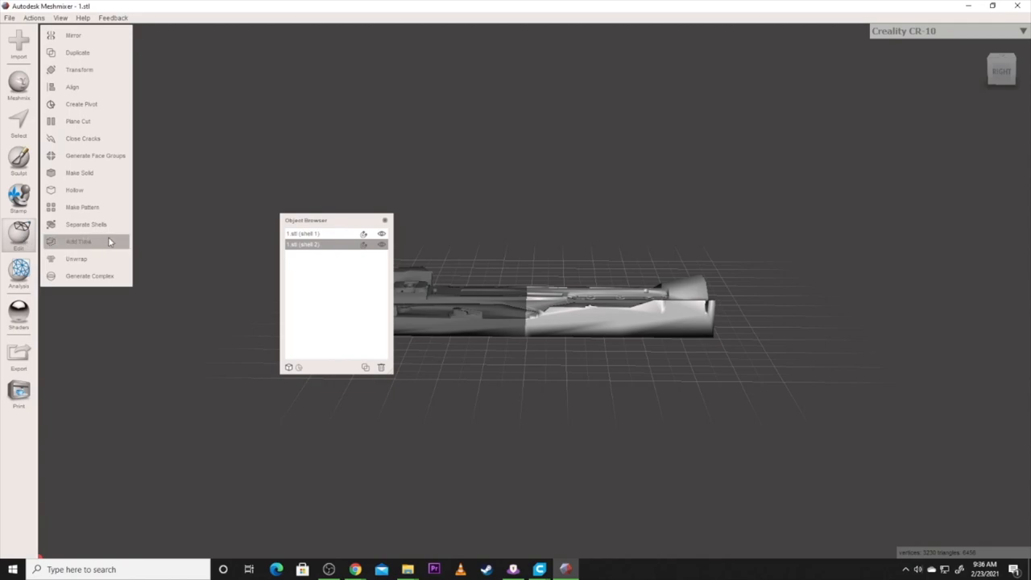
mouse_move(103, 156)
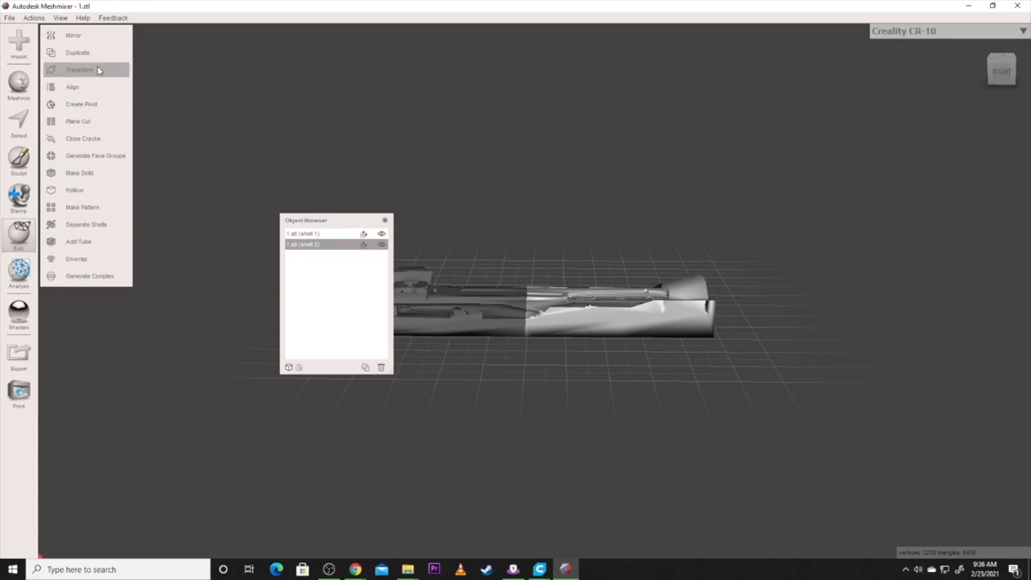
mouse_move(676, 173)
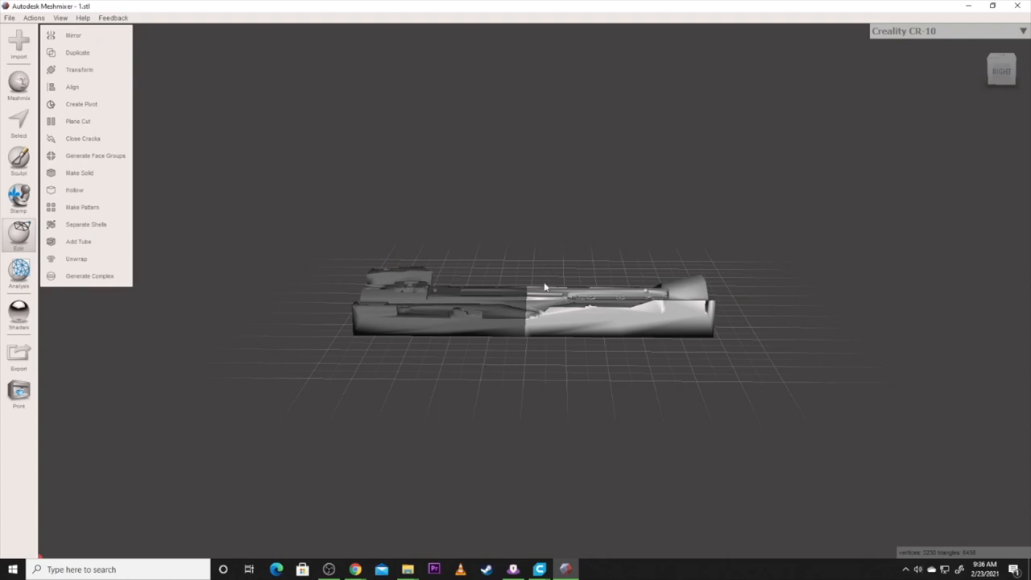
mouse_move(727, 139)
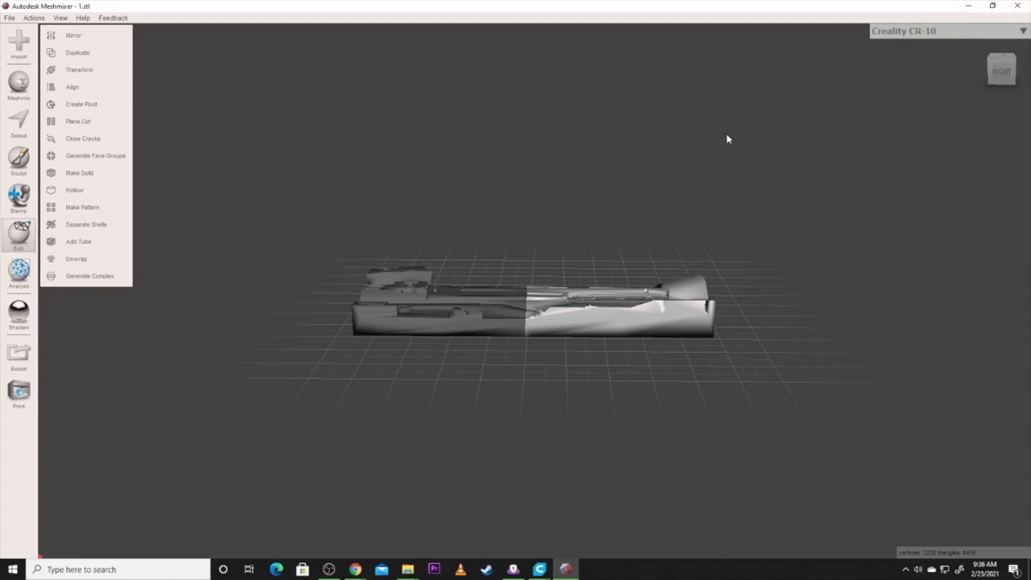
left_click(10, 17)
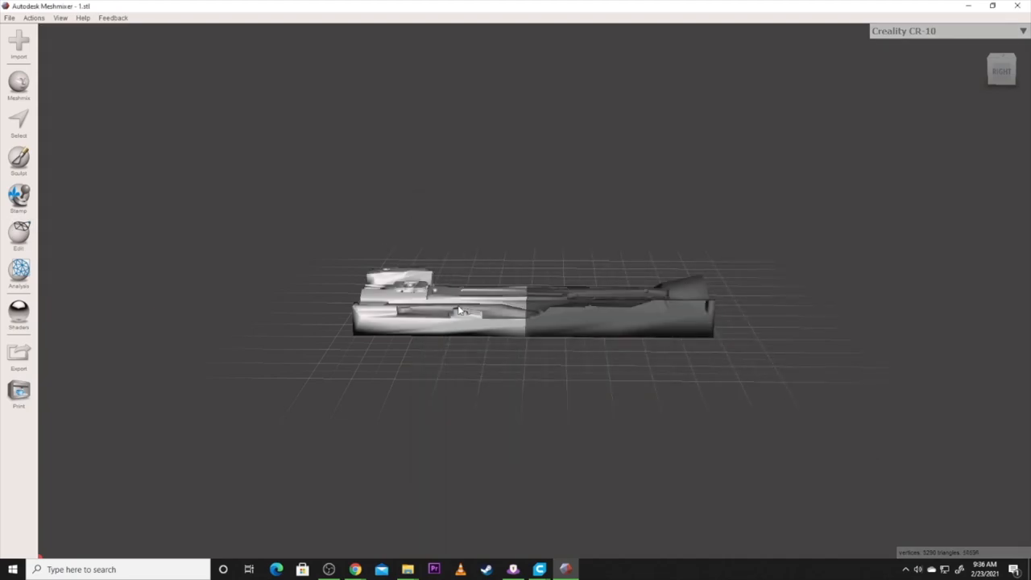
mouse_move(143, 357)
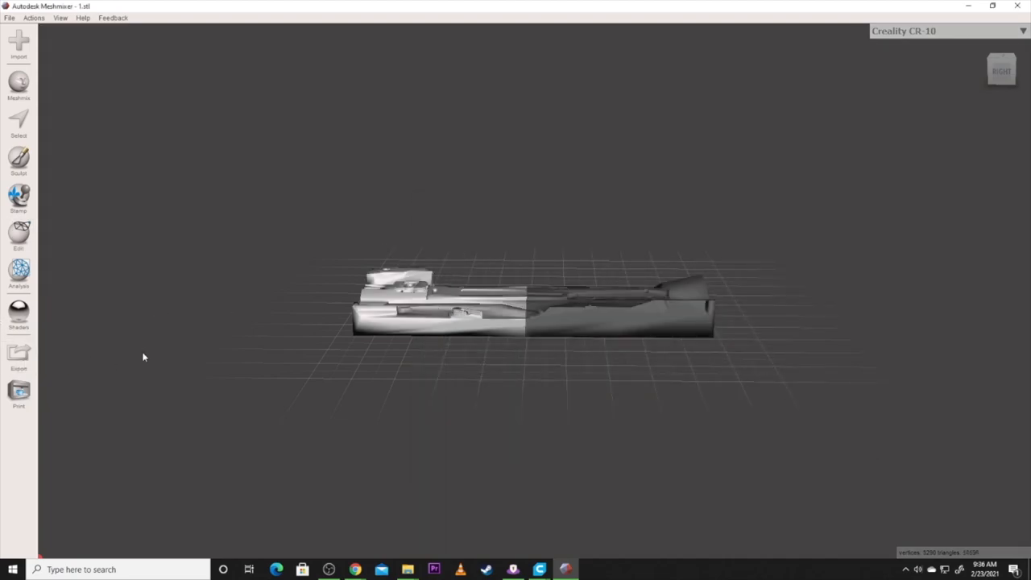
Return to the Cura window and orbit to a top-down view of the two rifle halves
left_click(19, 356)
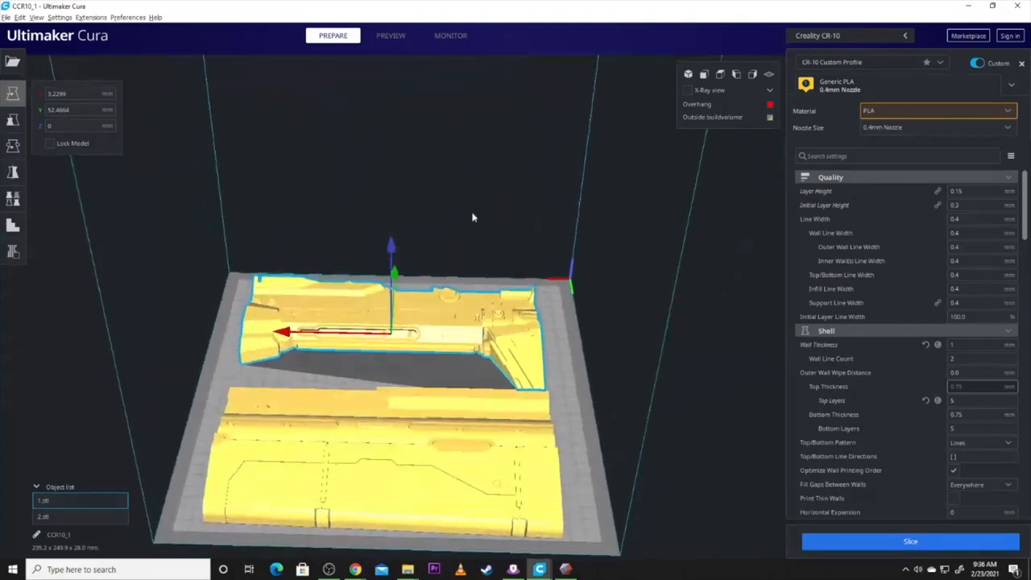
left_click_drag(473, 218, 405, 154)
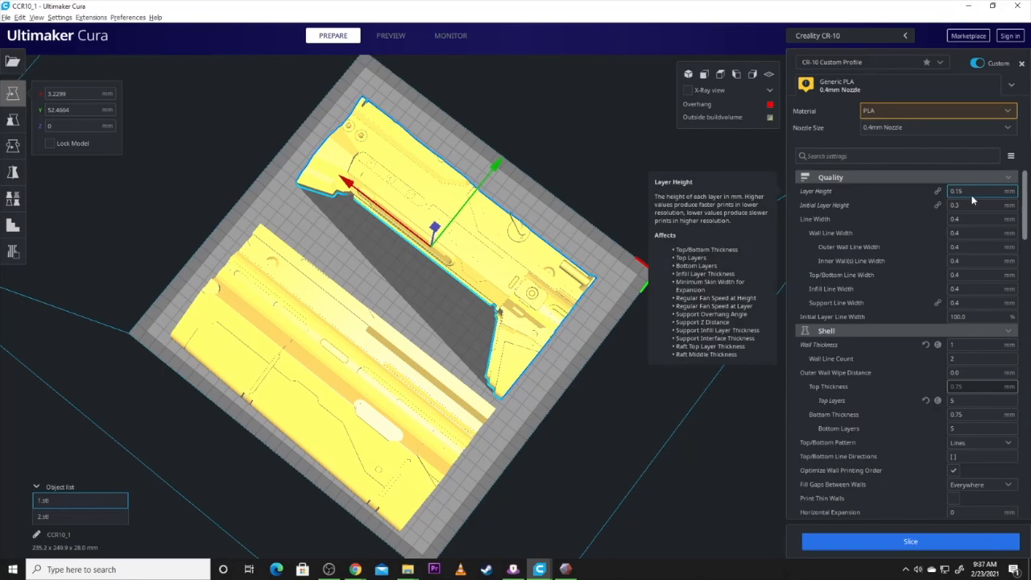
mouse_move(973, 205)
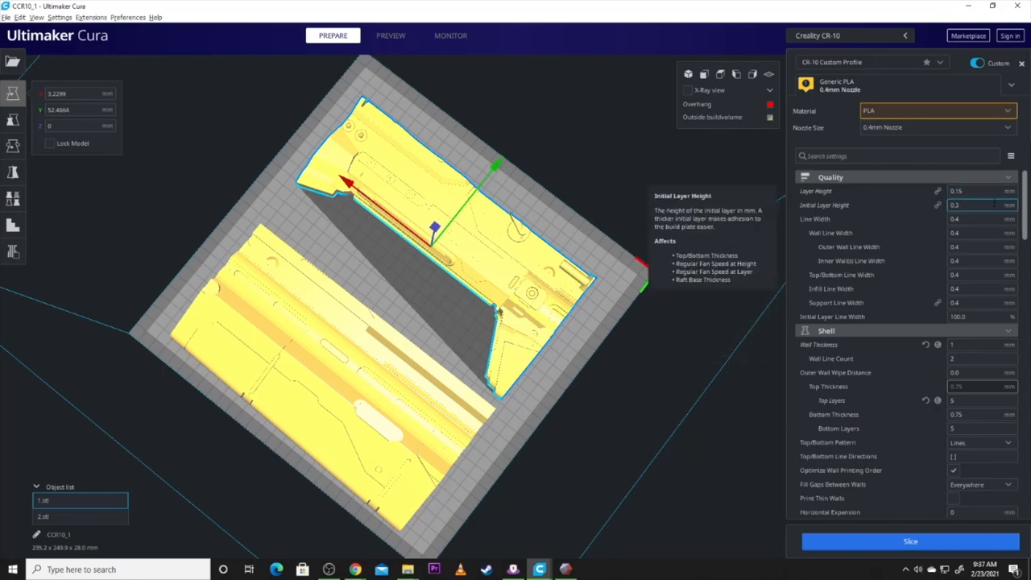
mouse_move(921, 235)
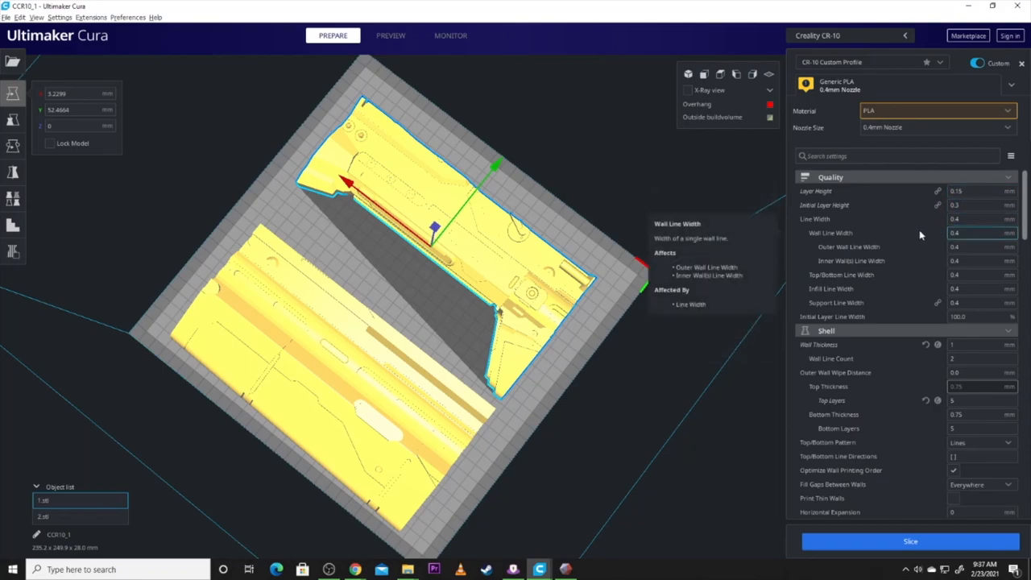
scroll("down", 3)
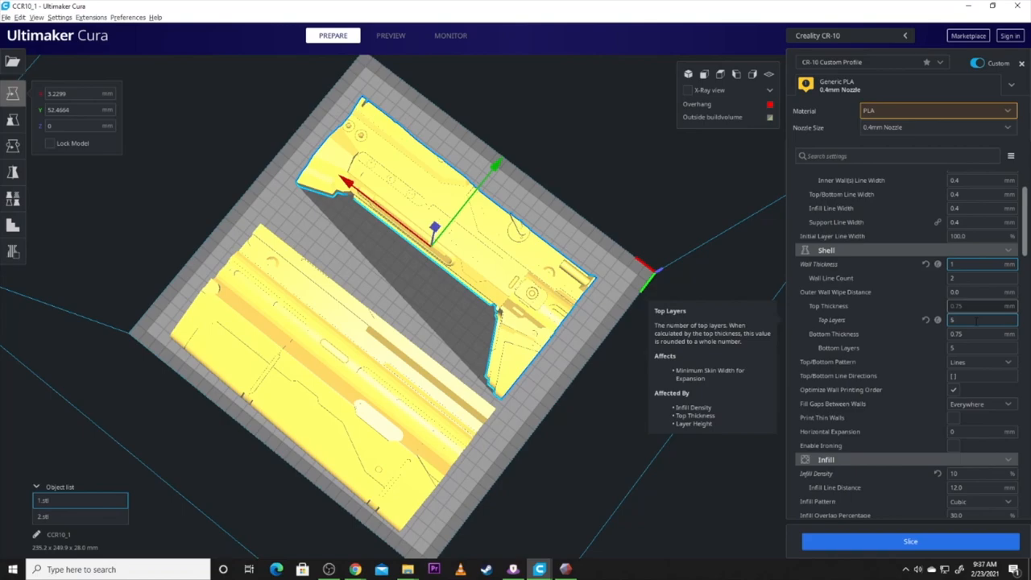
Scroll through the Walls, Top/Bottom and Infill settings, with 10% Cubic infill
scroll("down", 3)
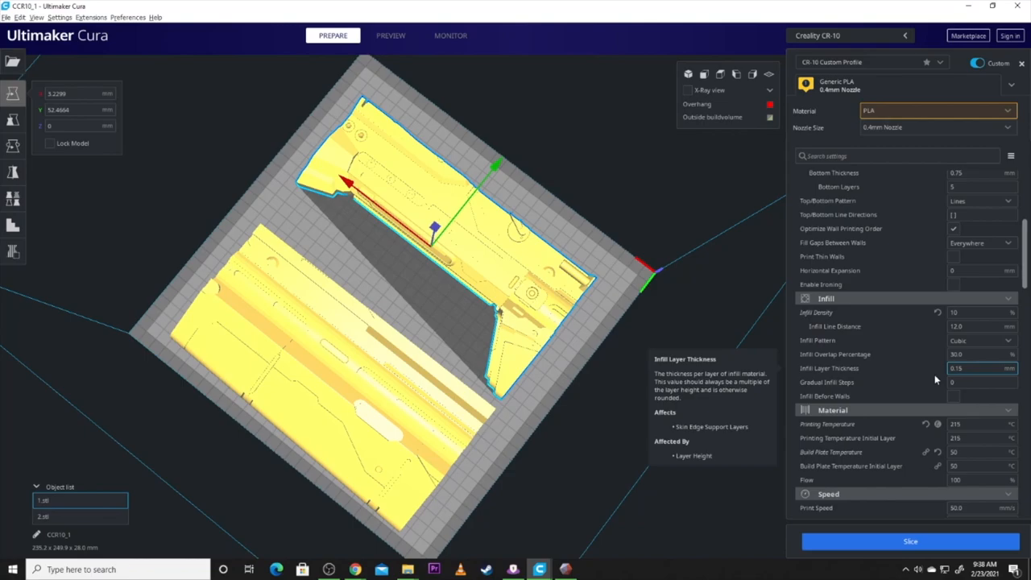
mouse_move(914, 412)
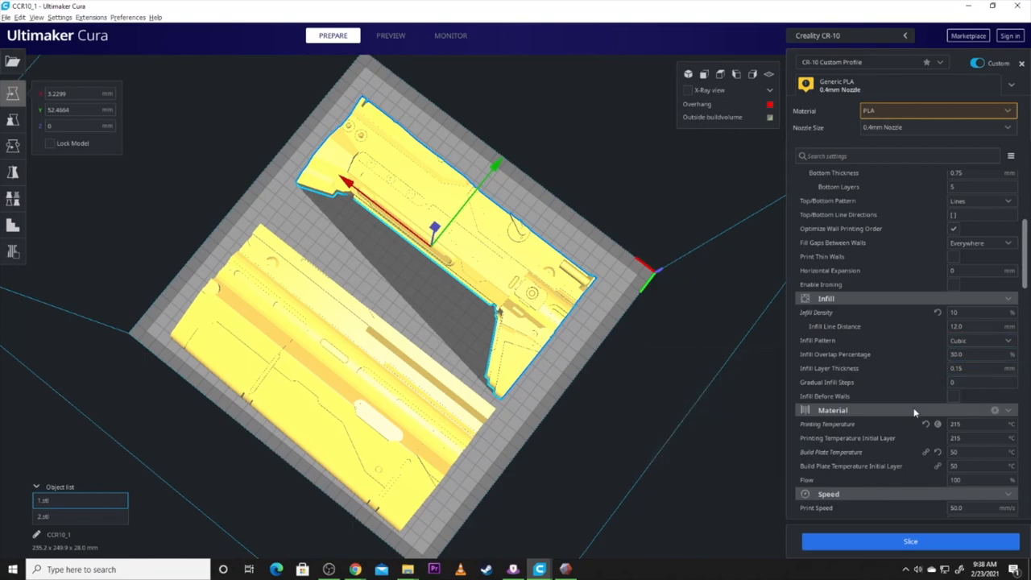
scroll("down", 3)
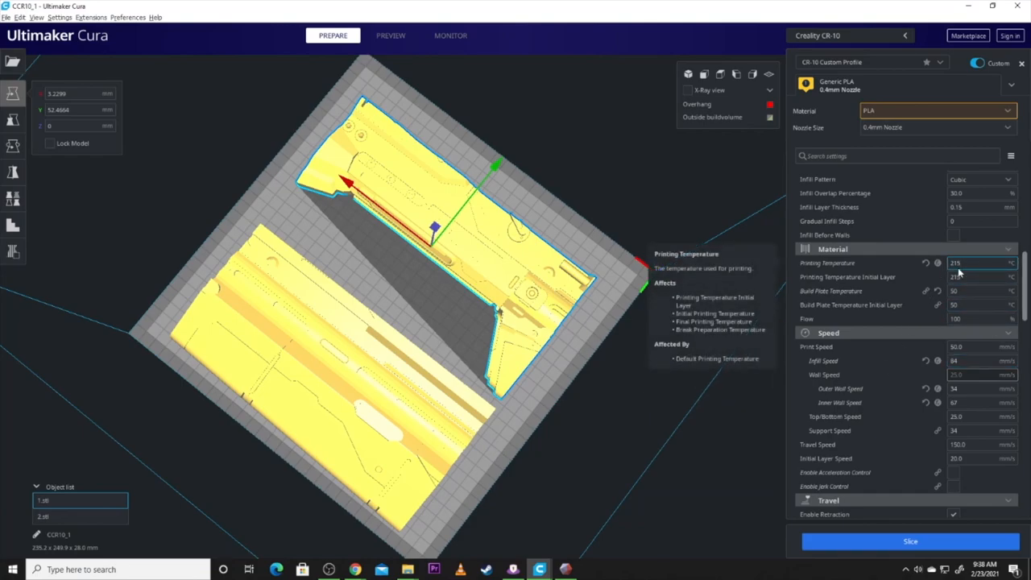
mouse_move(959, 272)
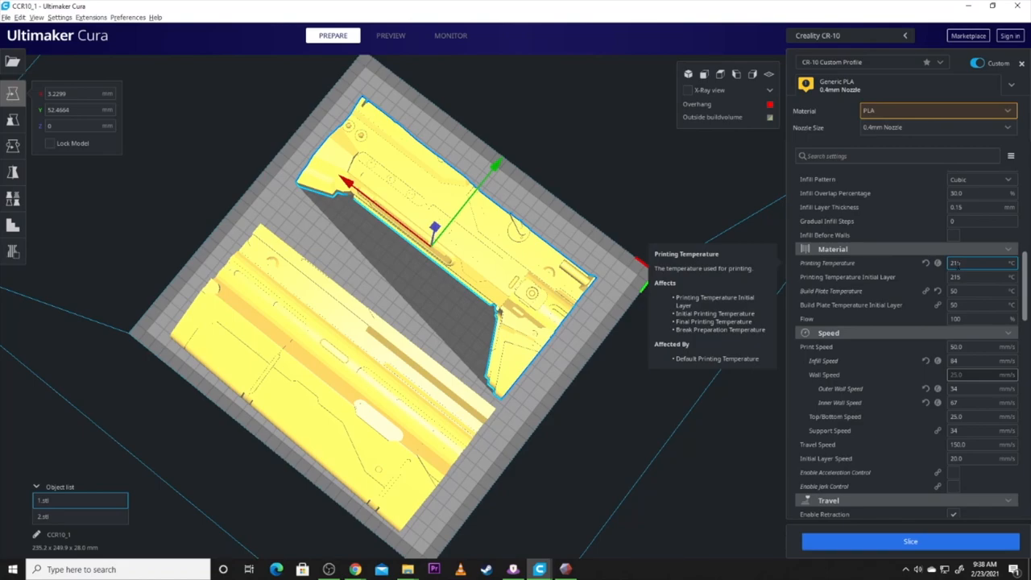
mouse_move(955, 291)
type("5")
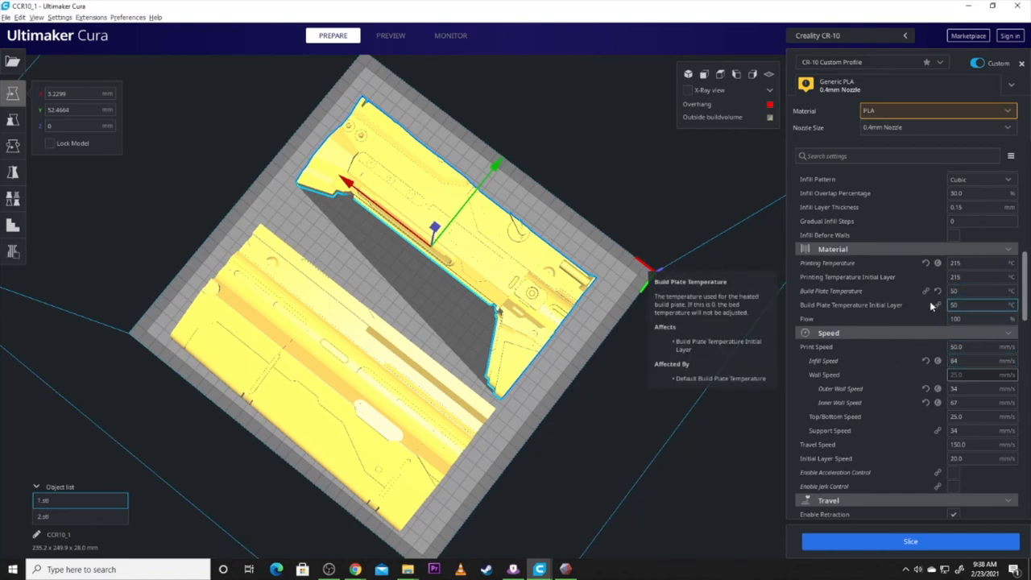
mouse_move(857, 380)
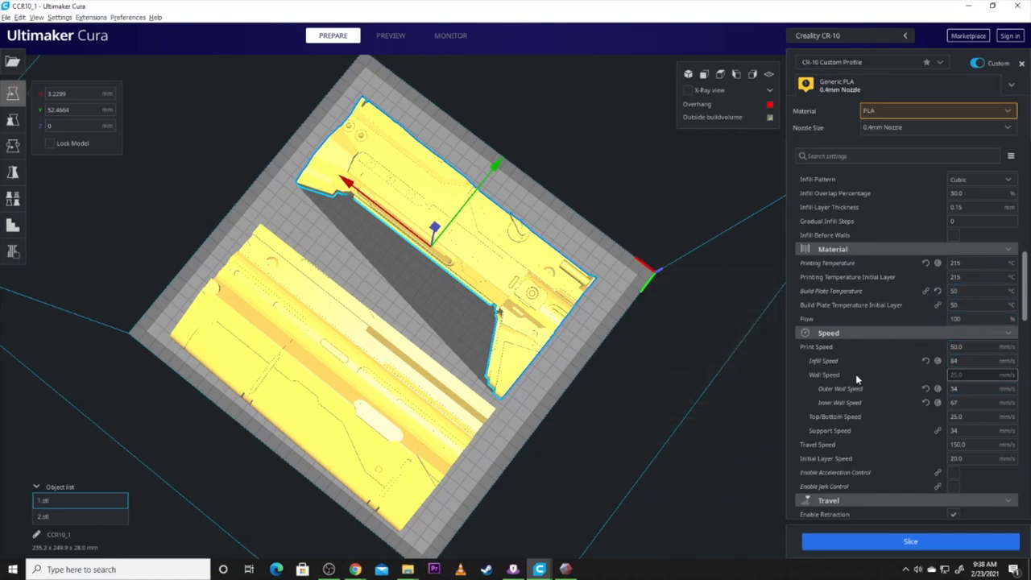
Scroll past the 215 °C / 50 °C material settings to the Speed section
scroll("down", 3)
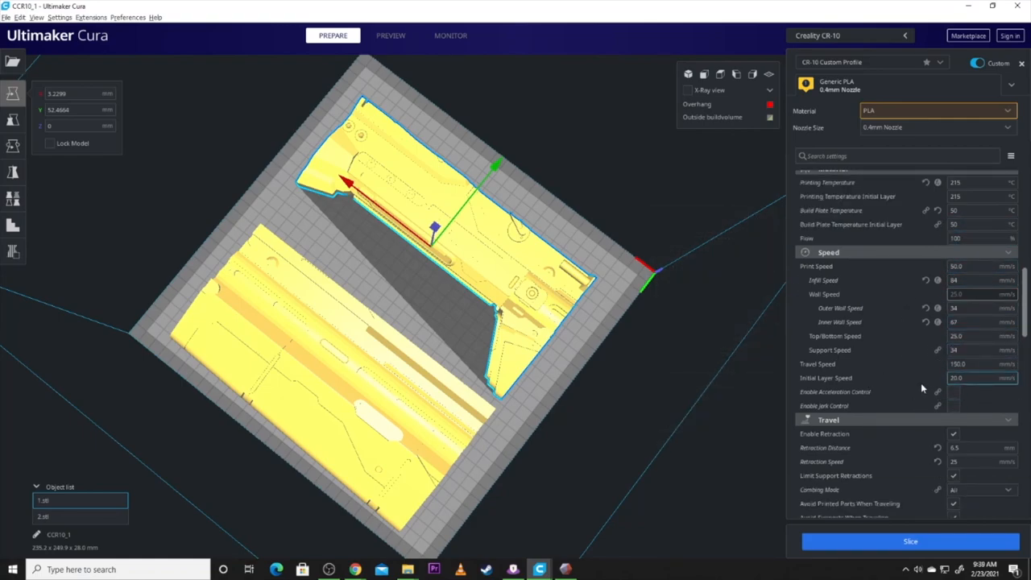
Keep retraction 6.5 mm at 25 mm/s and untick Z Hop Only Over Printed Parts
scroll("down", 3)
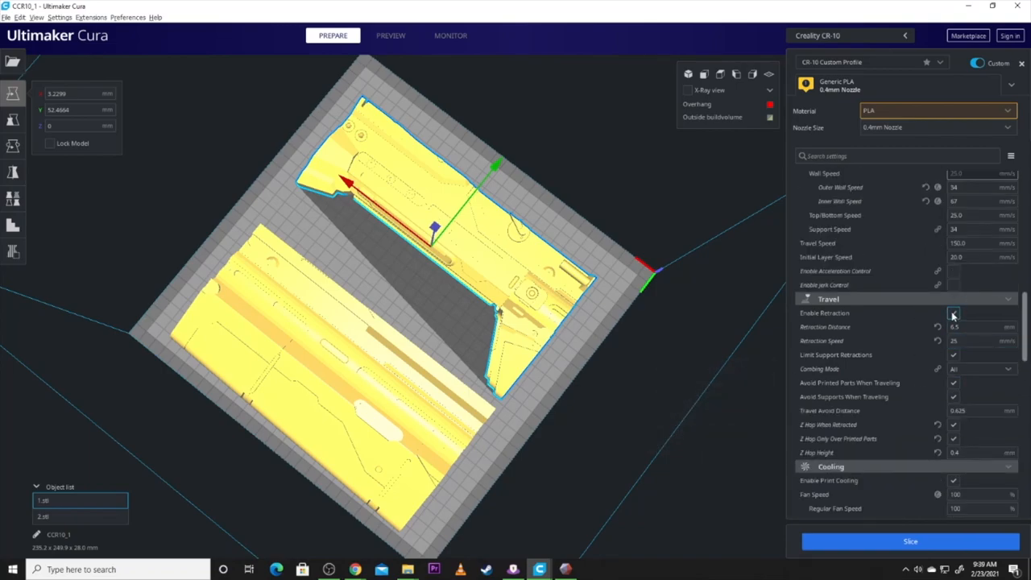
left_click(954, 312)
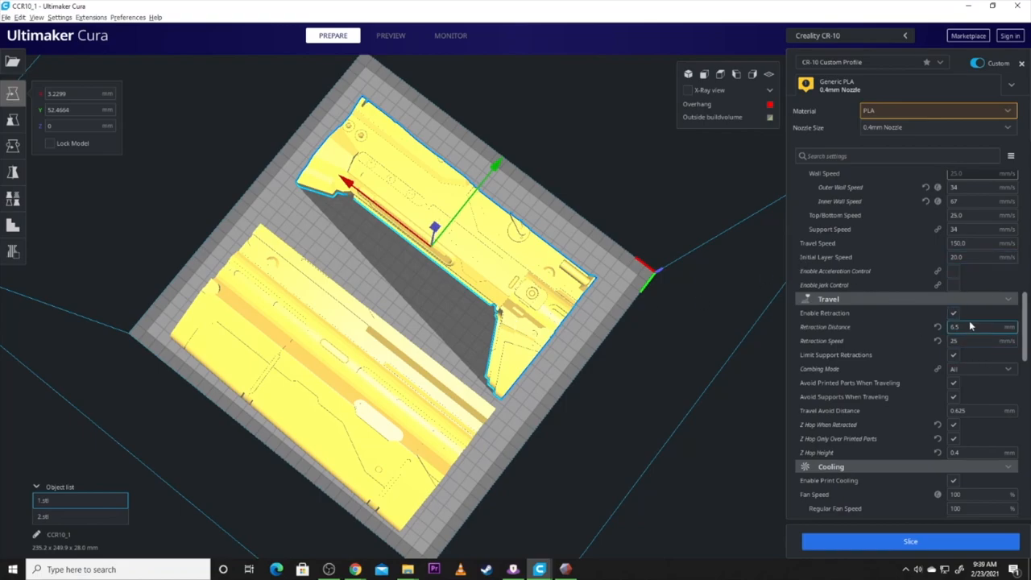
mouse_move(967, 340)
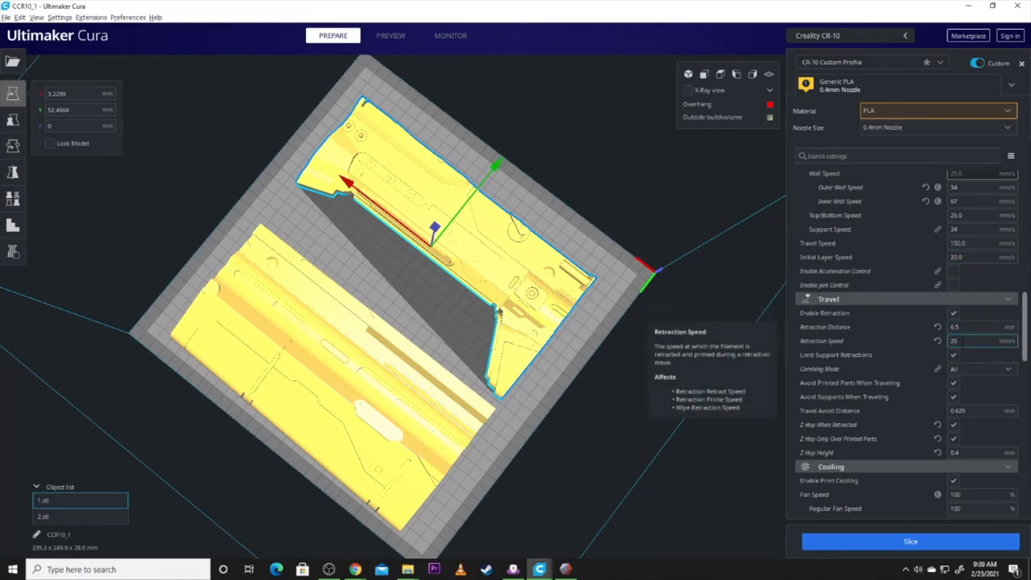
mouse_move(965, 431)
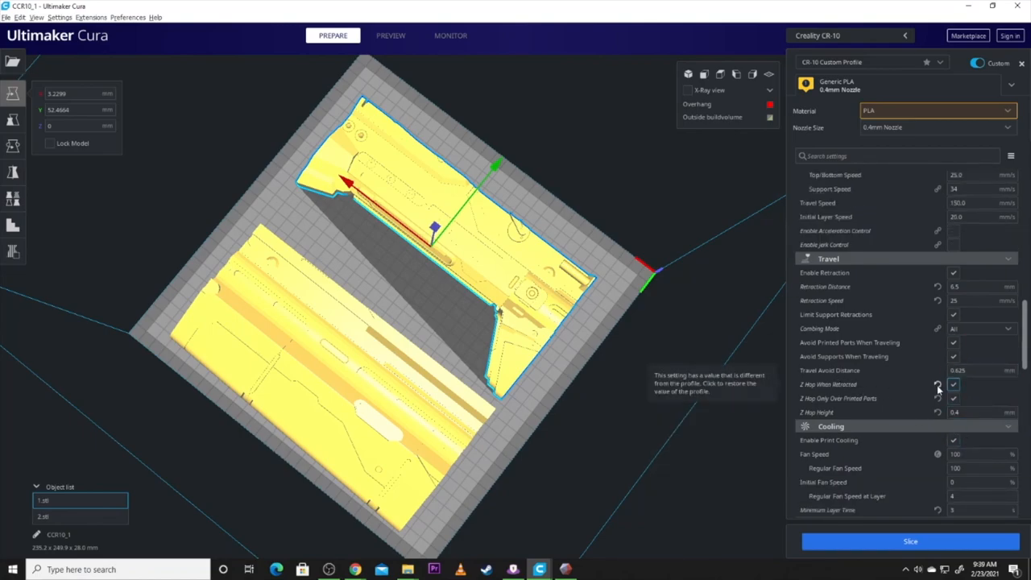
mouse_move(955, 398)
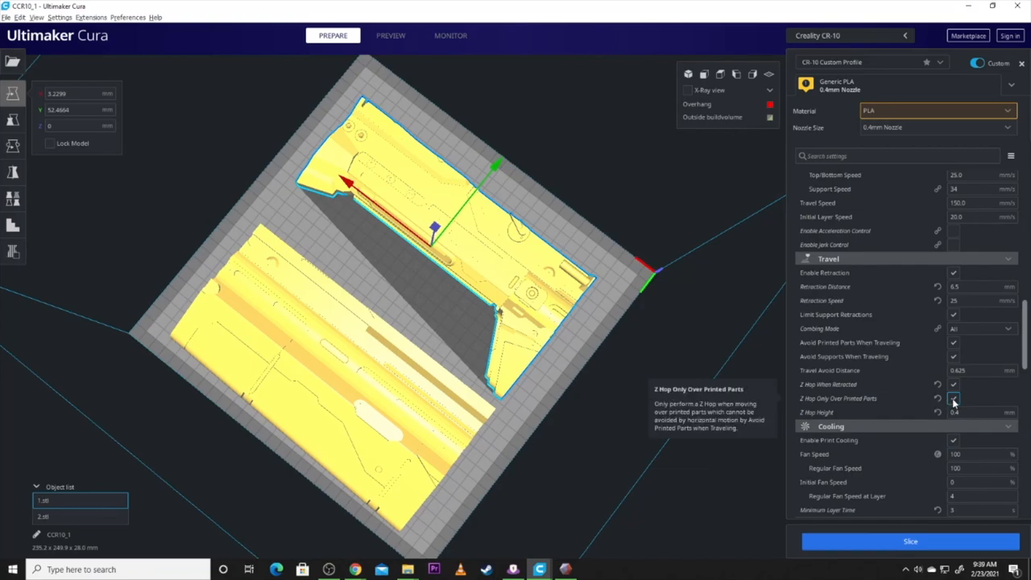
left_click(954, 398)
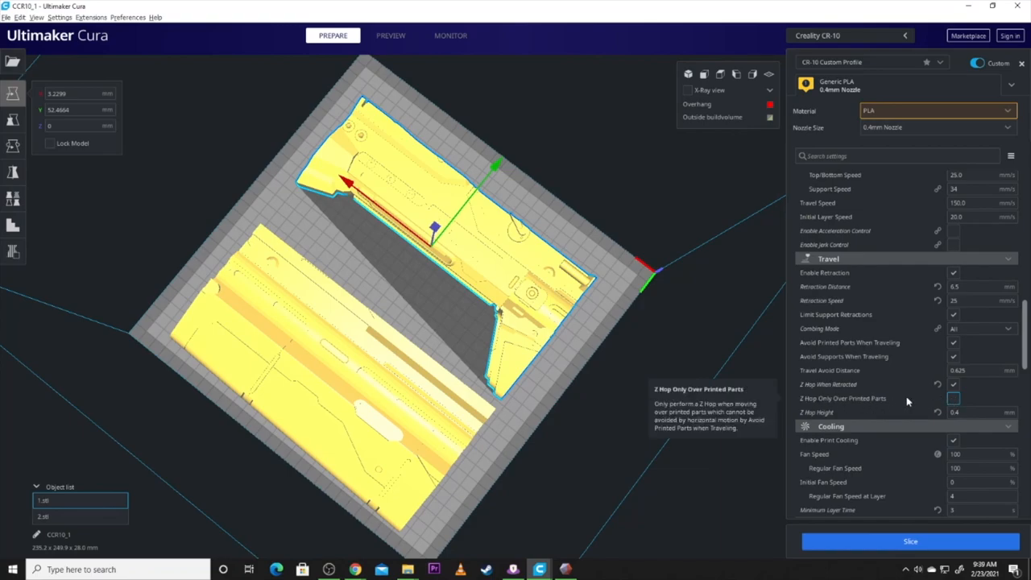
mouse_move(934, 403)
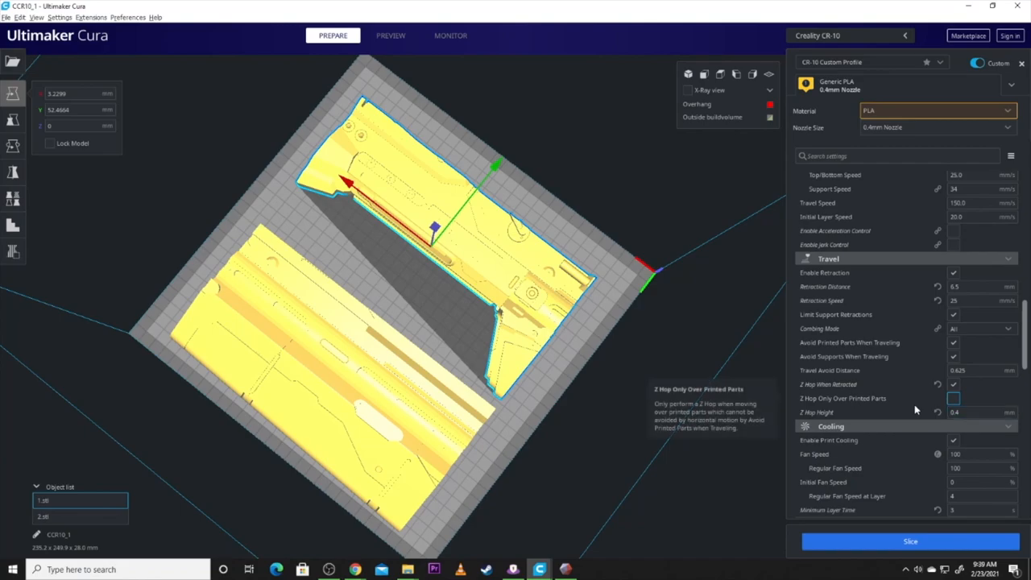
scroll("down", 3)
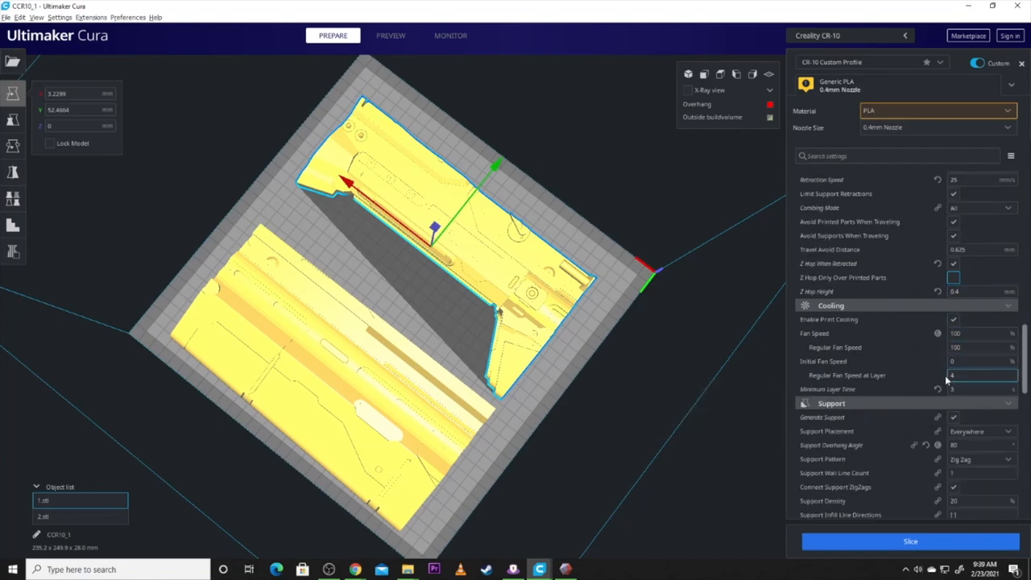
Review support (Everywhere, 20% density) and raft adhesion while orbiting the two parts
scroll("down", 3)
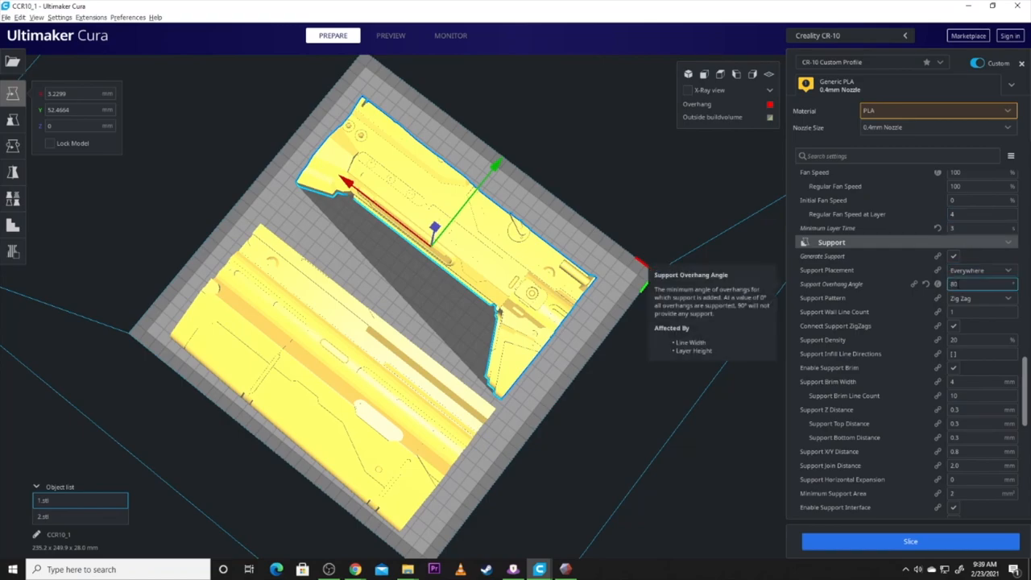
left_click_drag(484, 242, 383, 299)
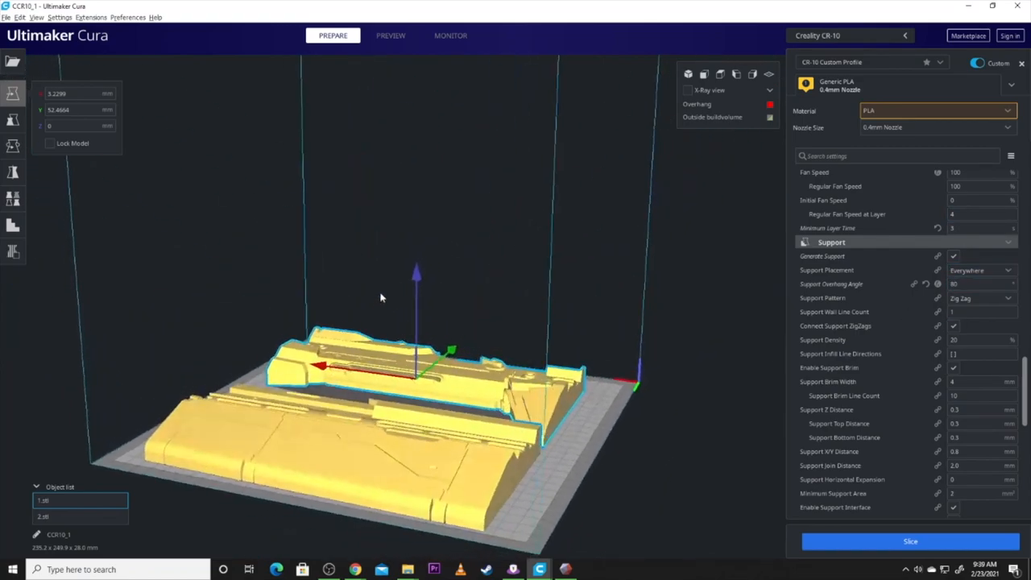
left_click_drag(381, 298, 719, 287)
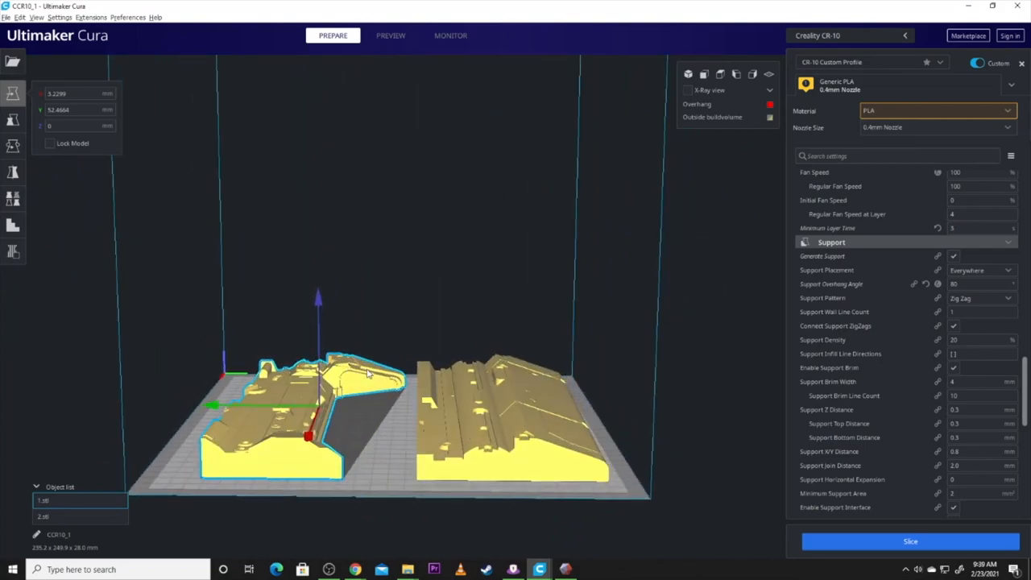
mouse_move(373, 418)
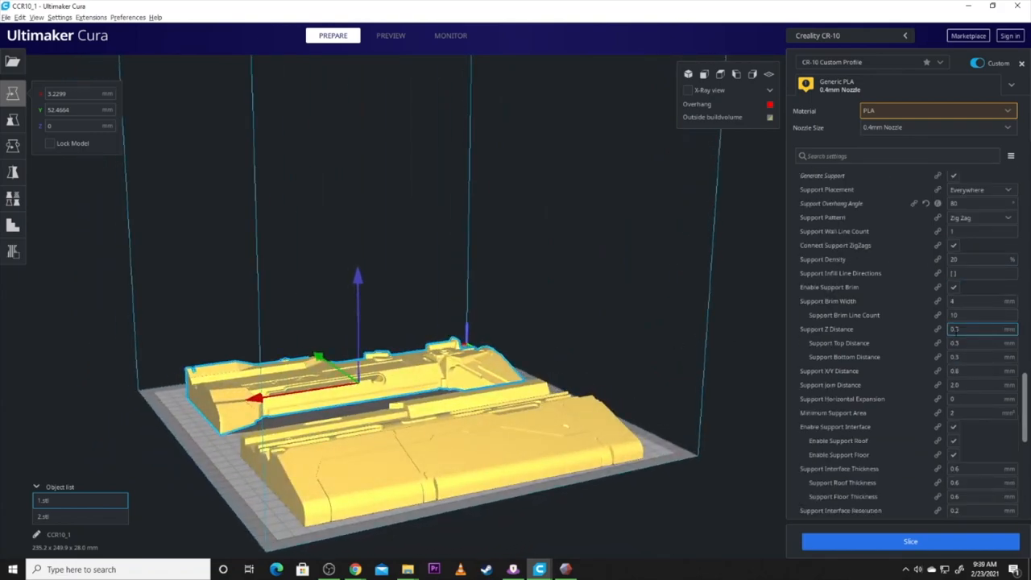
scroll("down", 3)
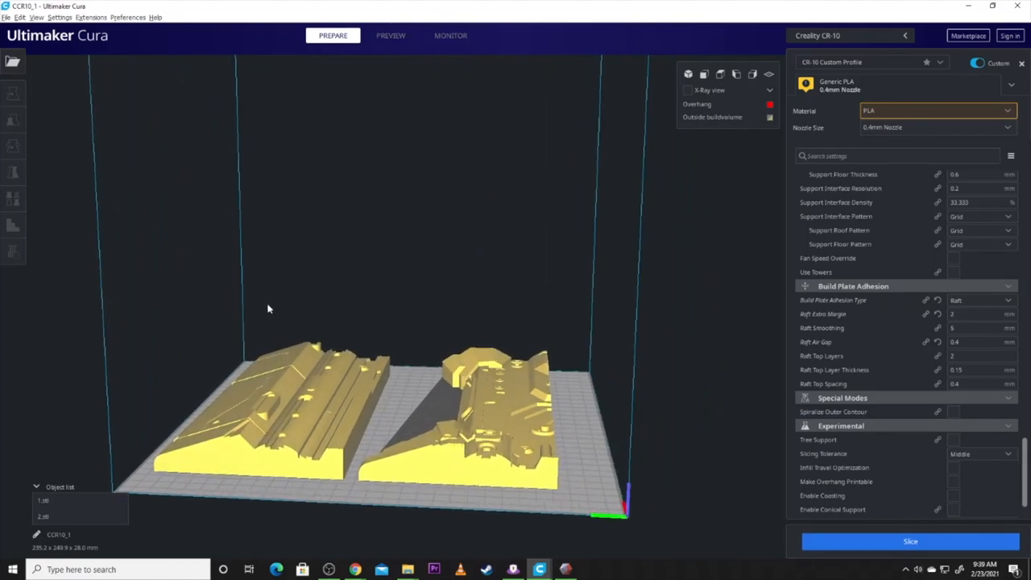
Slice both rifle parts for a 1 day 6 h 45 min, 259 g estimate and look down on the plate
scroll("down", 3)
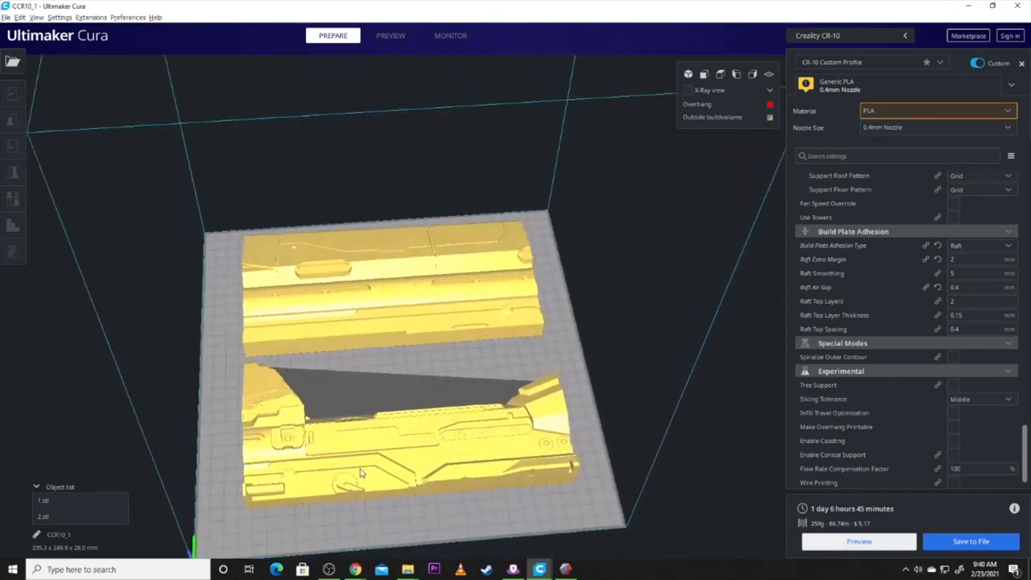
left_click_drag(361, 474, 457, 526)
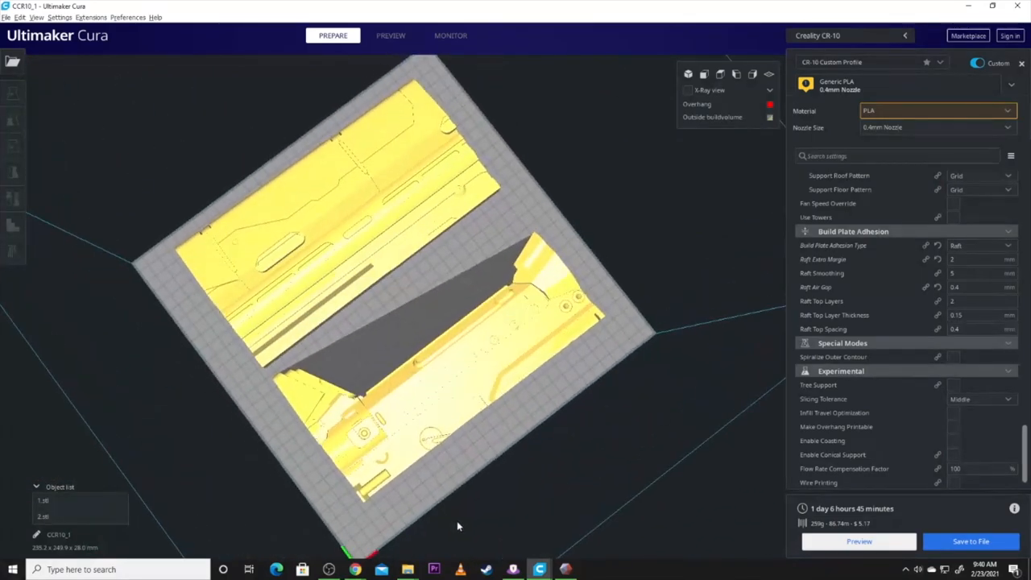